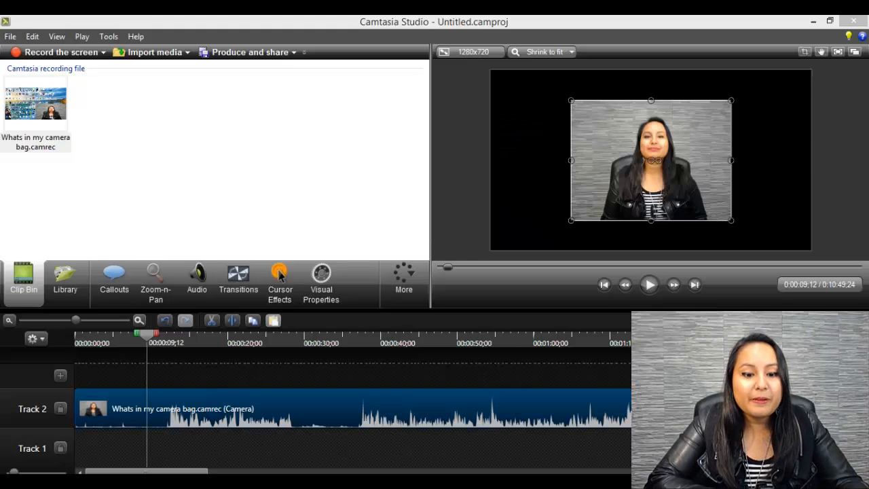
mouse_move(485, 441)
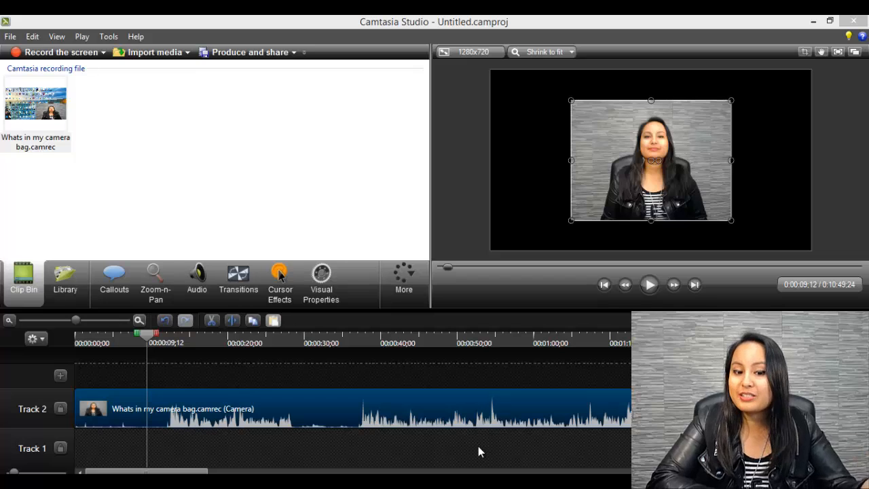
mouse_move(244, 448)
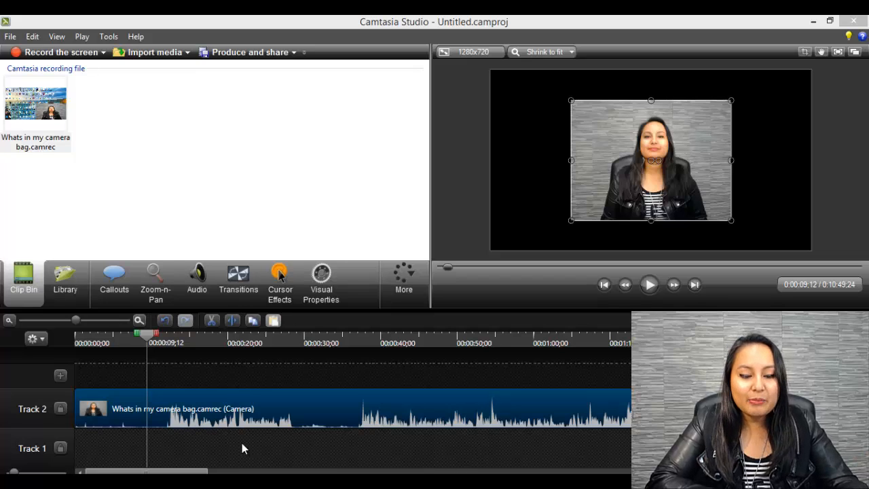
mouse_move(199, 389)
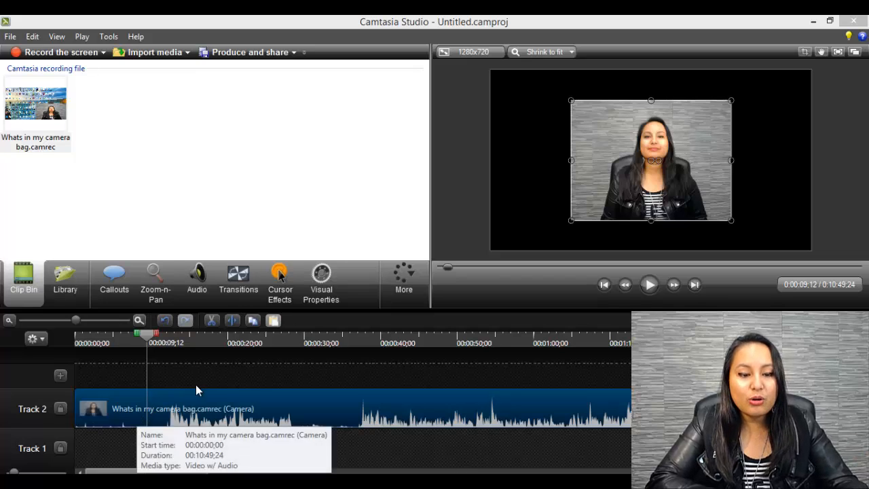
mouse_move(526, 458)
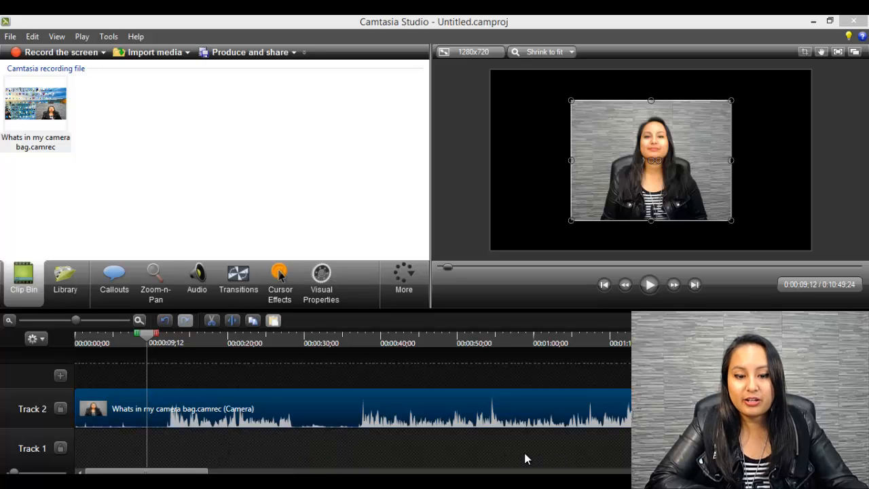
mouse_move(219, 452)
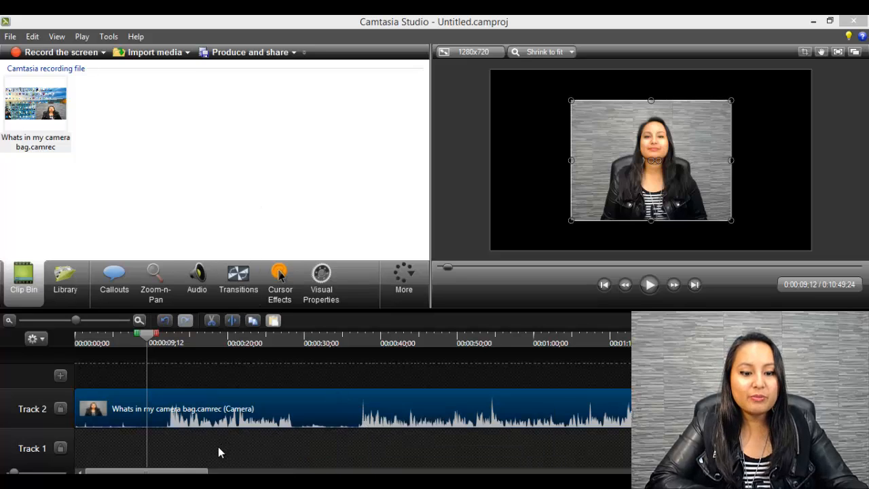
mouse_move(187, 427)
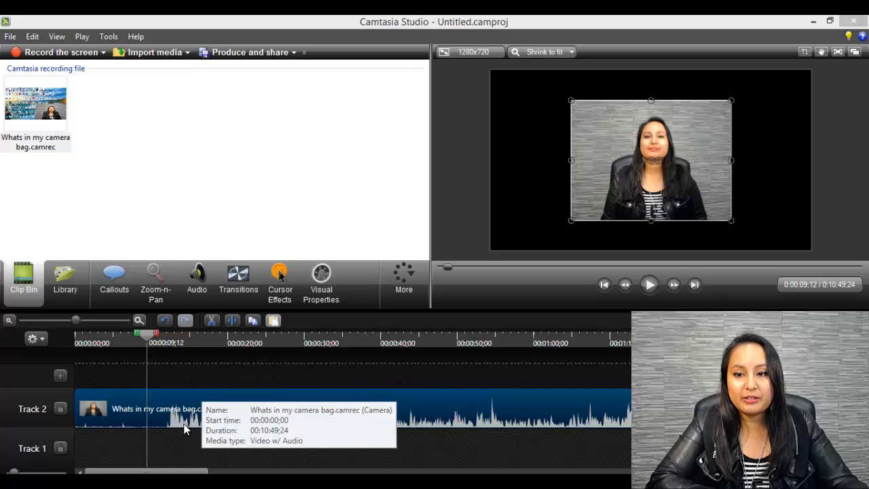
mouse_move(122, 419)
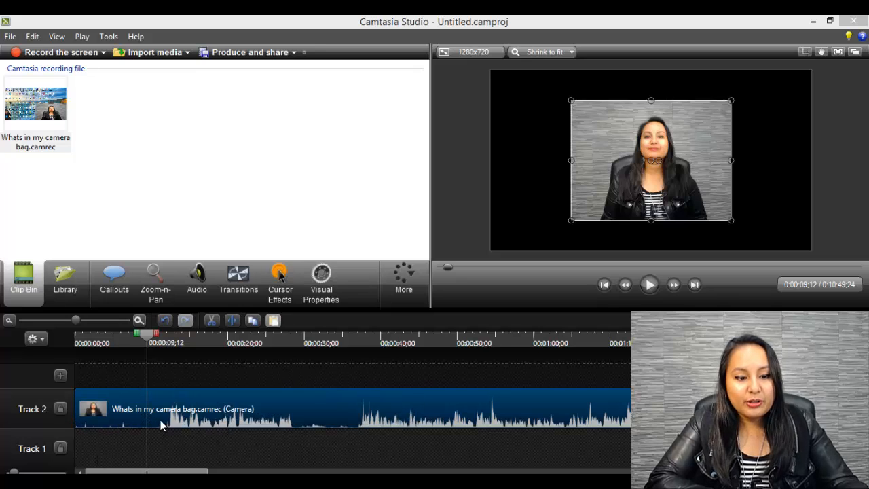
mouse_move(270, 432)
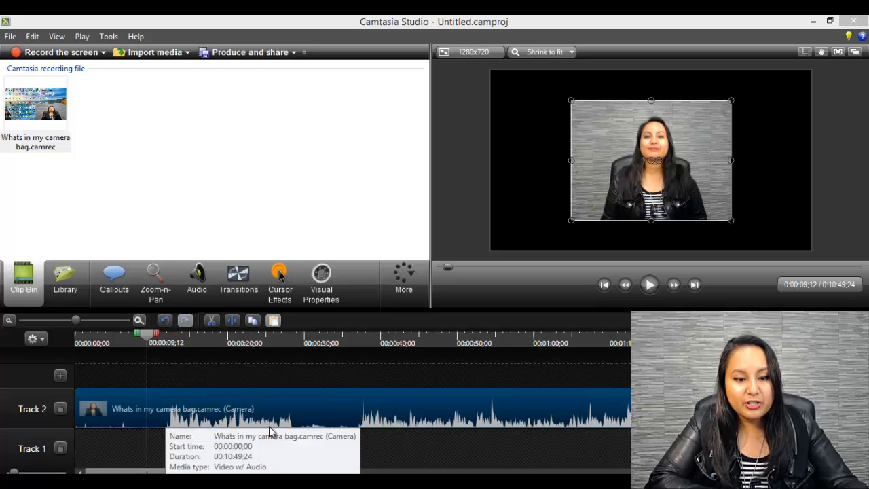
mouse_move(410, 422)
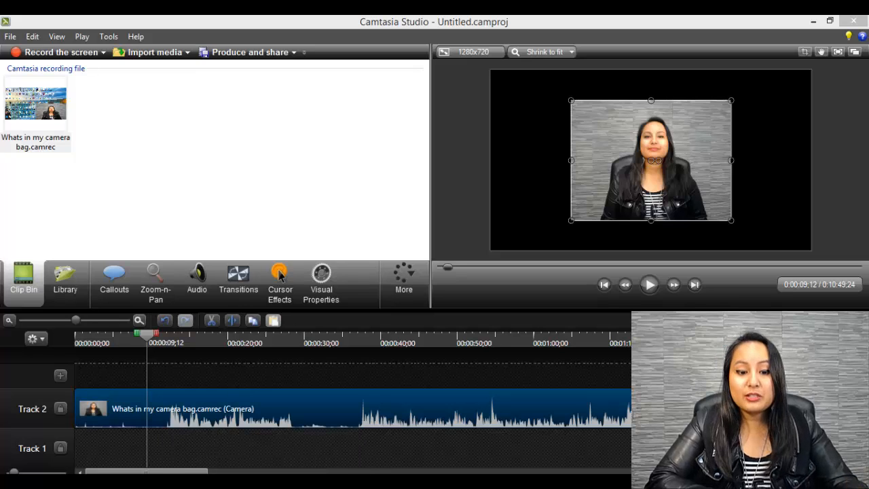
mouse_move(312, 421)
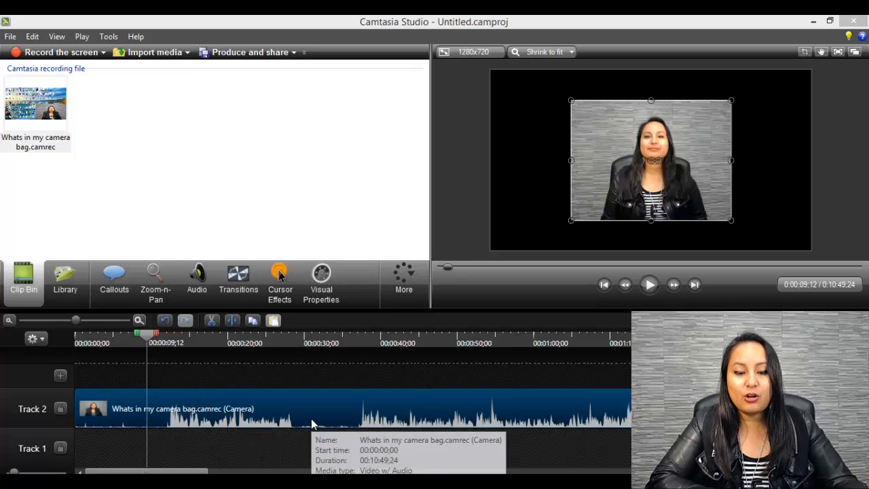
mouse_move(314, 447)
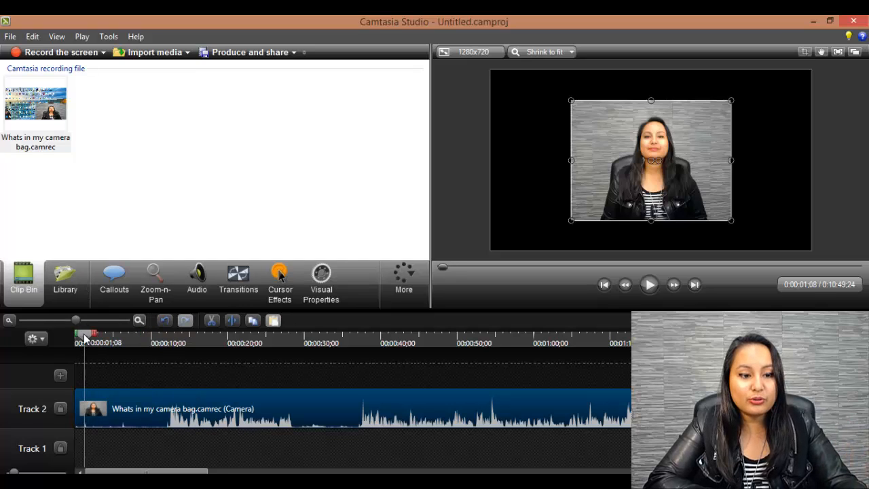
Play the camera recording from 0:00 and pause it after about 29 seconds.
left_click(604, 284)
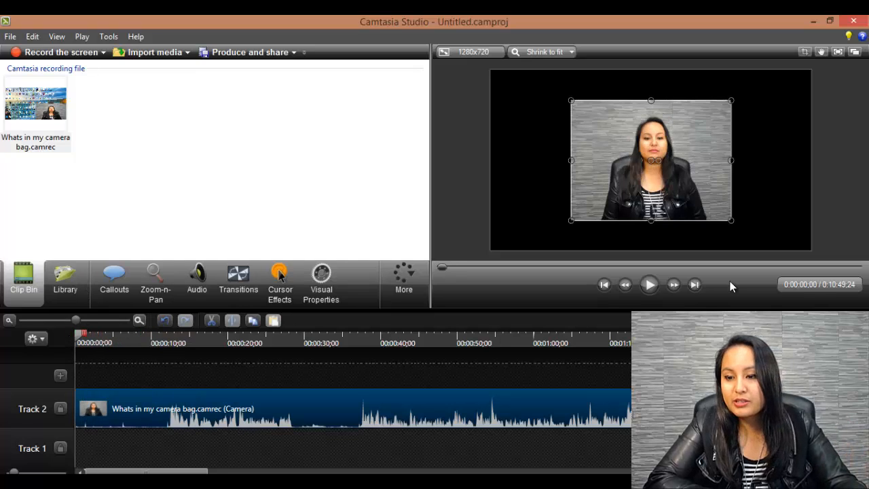
mouse_move(563, 351)
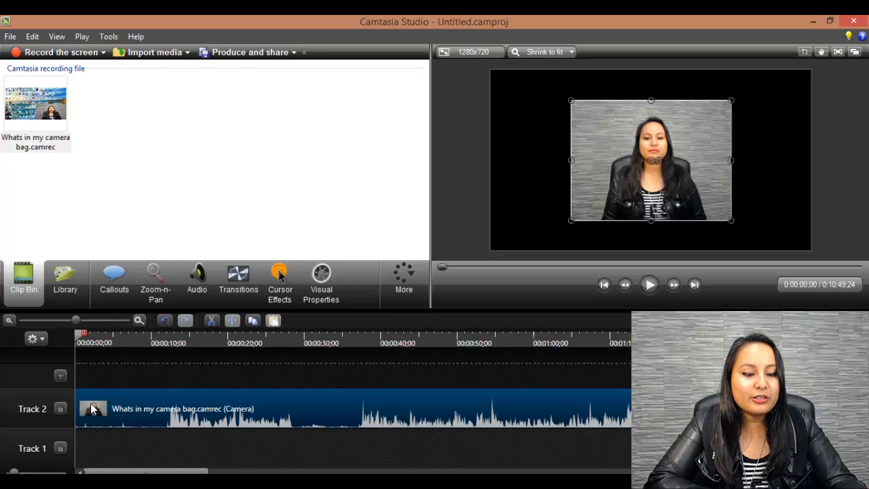
mouse_move(189, 410)
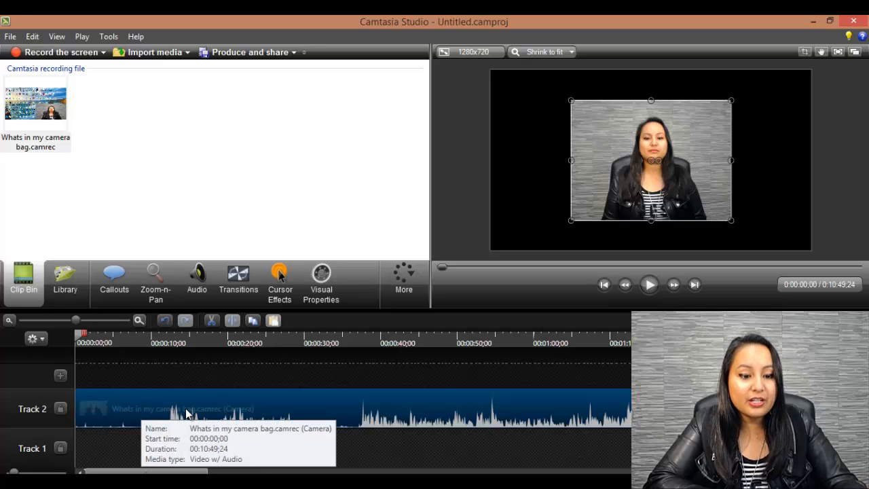
mouse_move(149, 390)
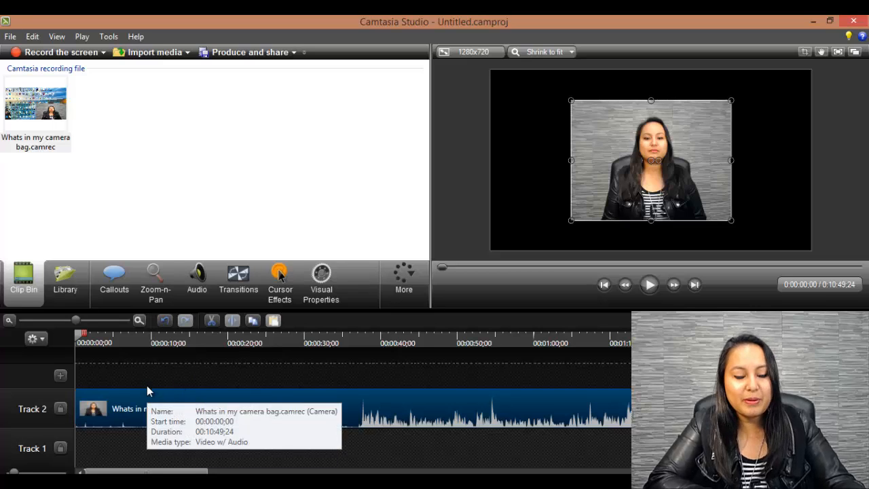
mouse_move(543, 323)
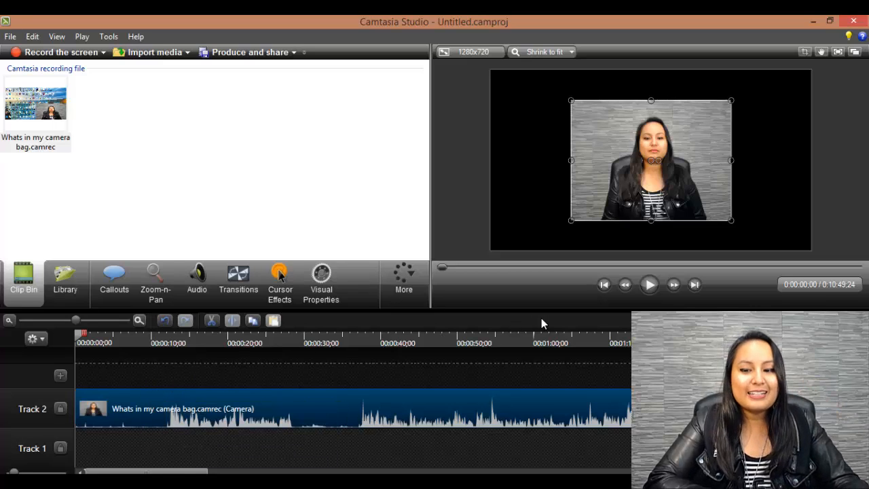
mouse_move(649, 284)
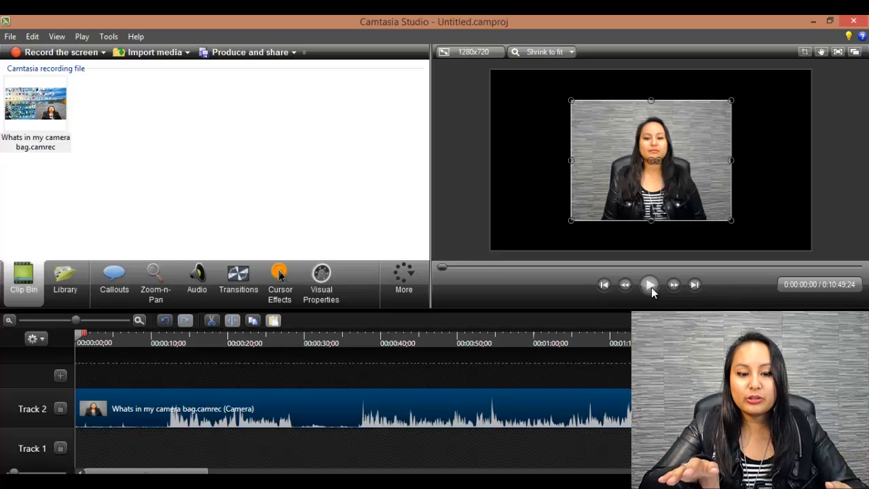
left_click(648, 285)
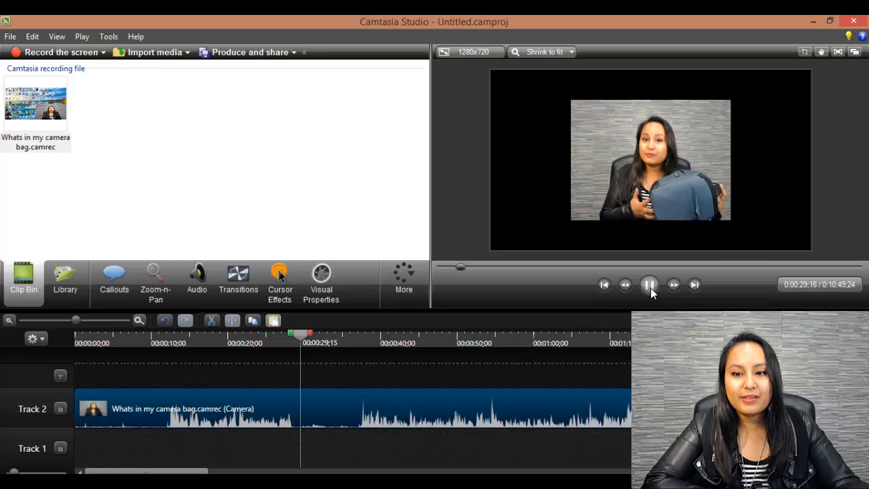
left_click(649, 284)
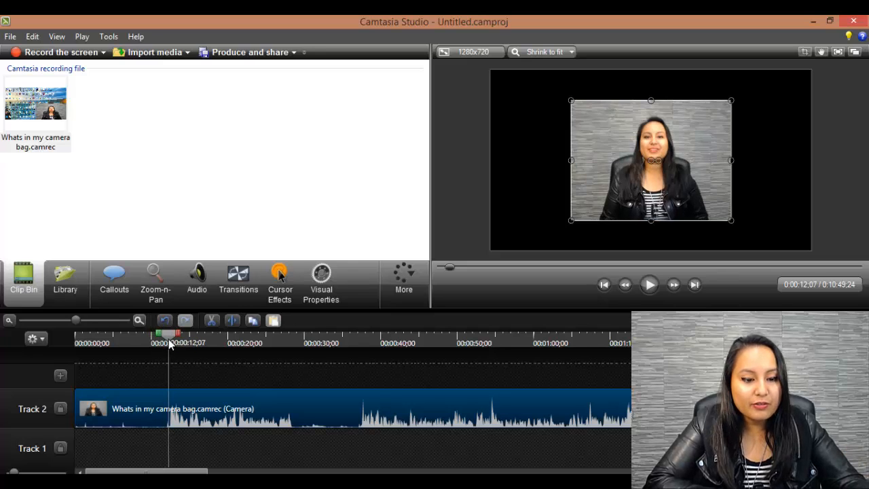
mouse_move(93, 390)
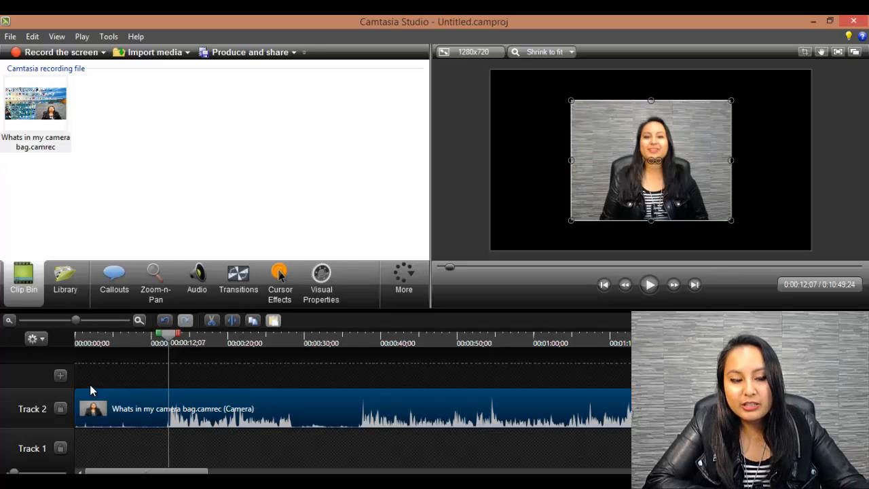
mouse_move(135, 401)
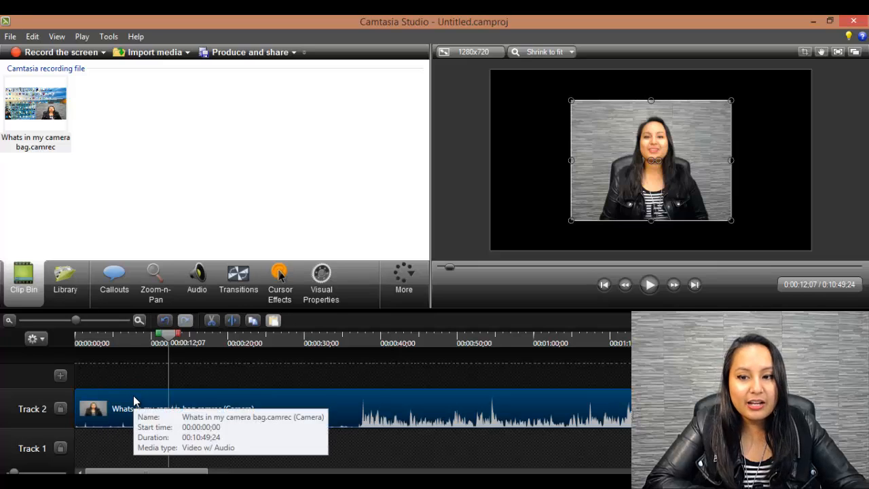
mouse_move(168, 338)
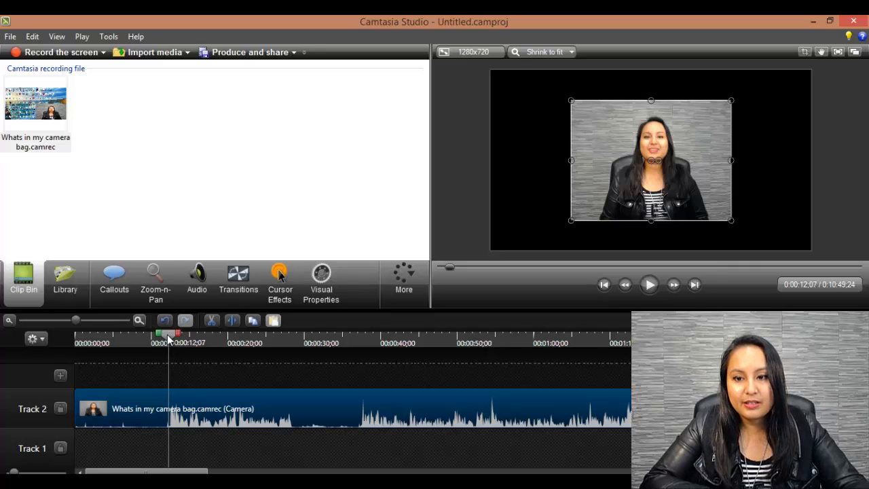
mouse_move(245, 319)
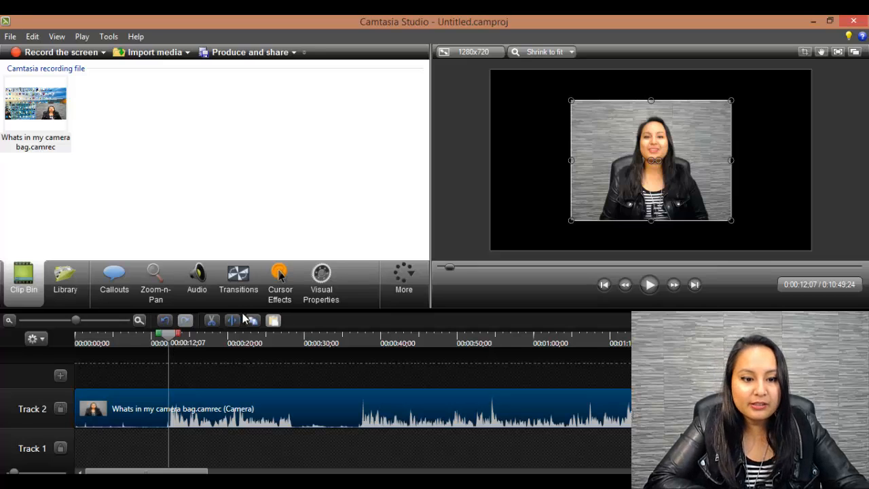
Split the camera clip at 0:00:12;07 and select the opening piece to remove.
left_click(211, 320)
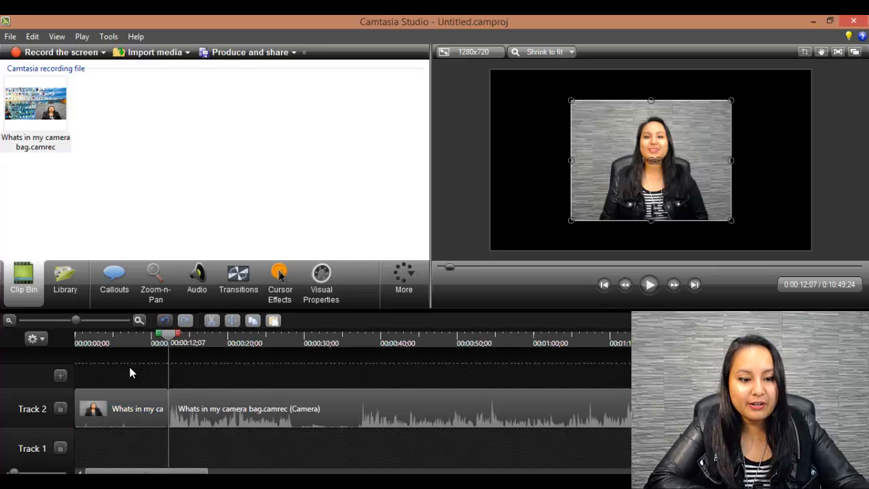
left_click(121, 408)
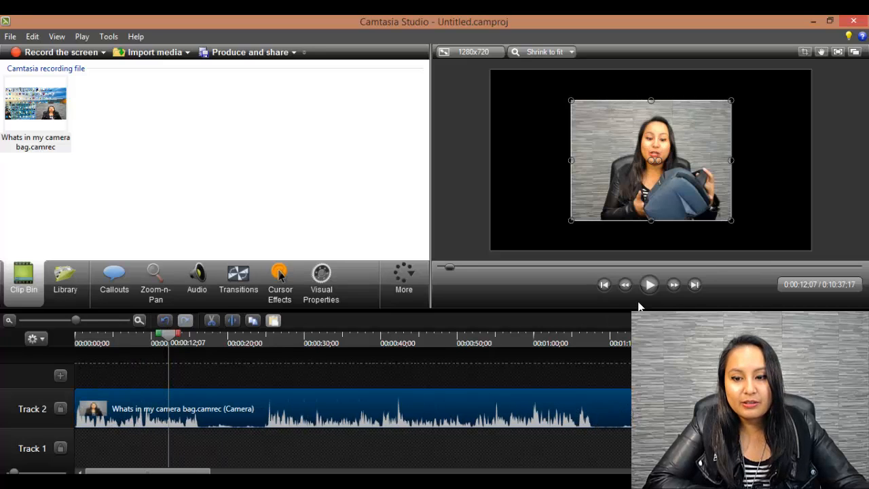
mouse_move(649, 284)
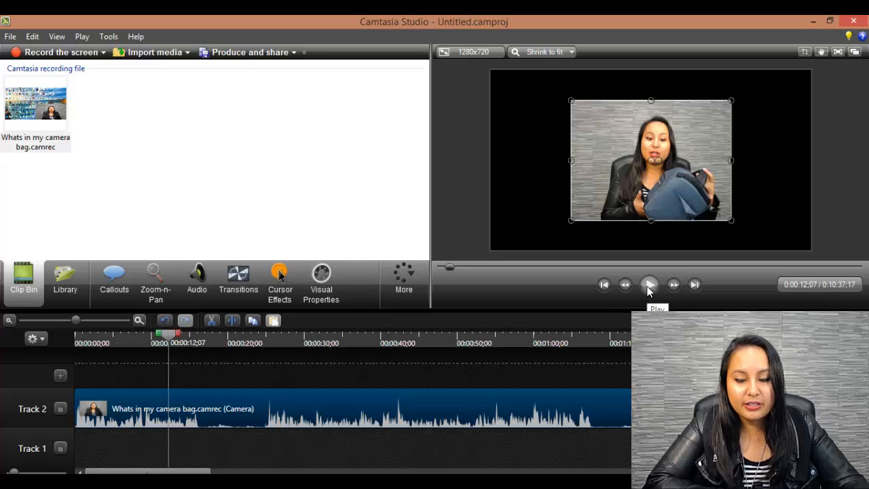
Play the trimmed clip ahead to around the 0:00:16;06 cut point.
left_click(649, 284)
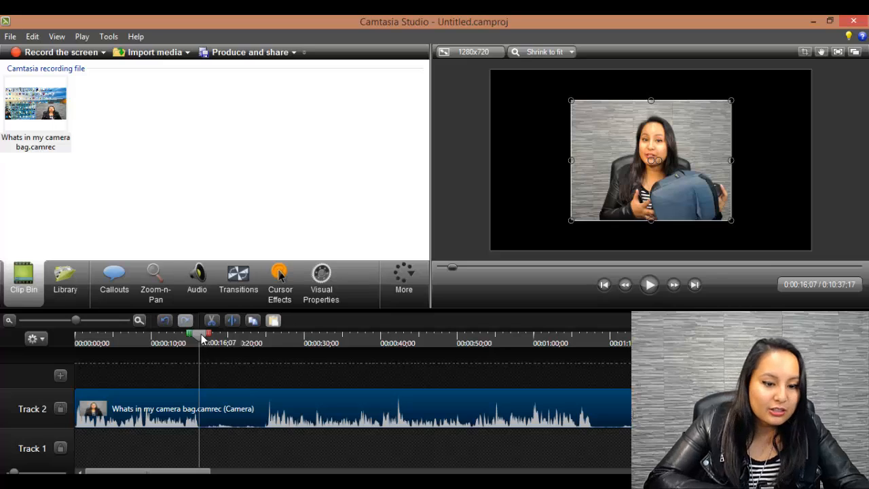
mouse_move(194, 424)
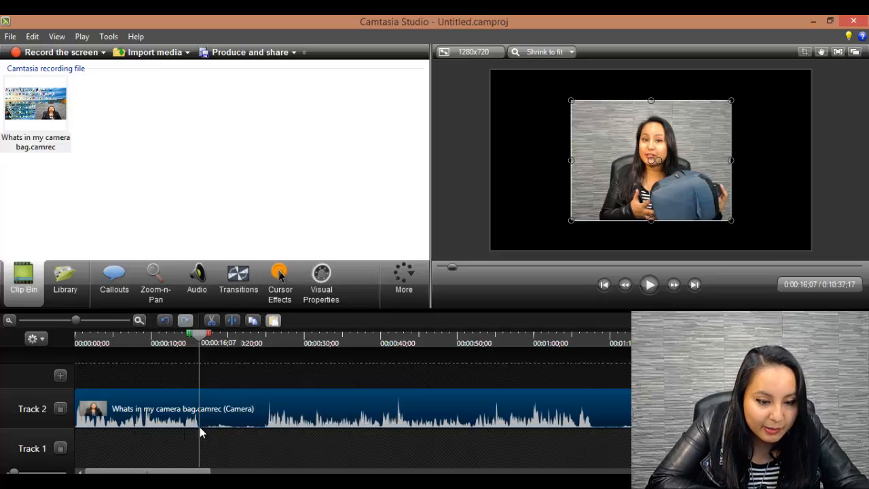
mouse_move(197, 424)
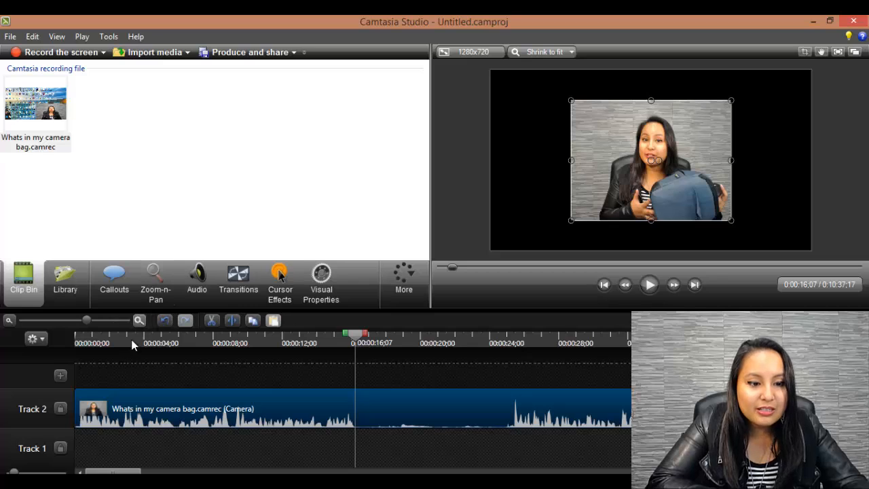
mouse_move(9, 320)
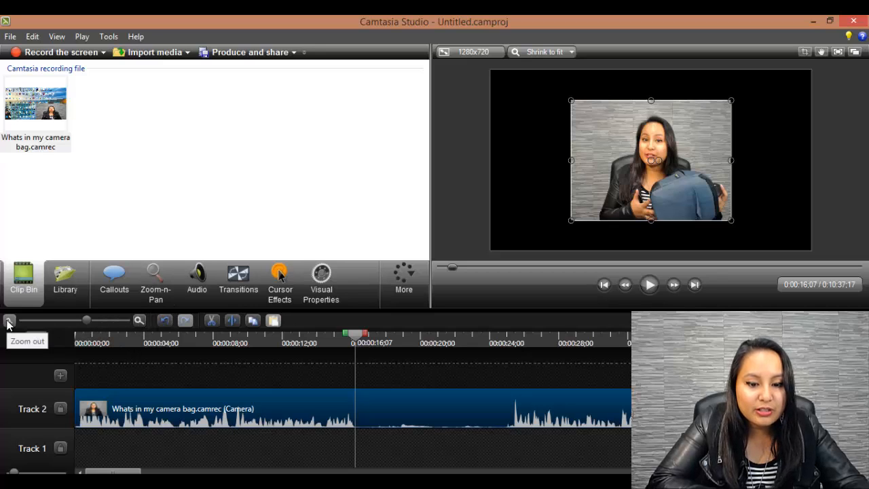
mouse_move(370, 385)
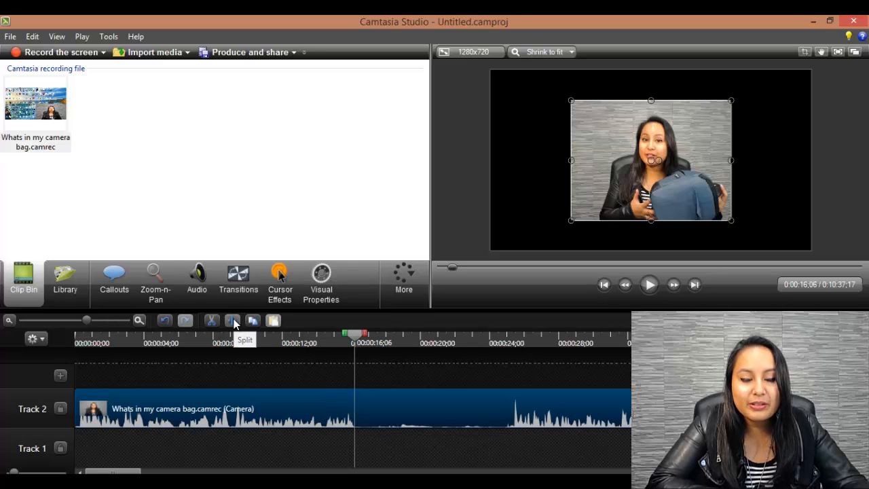
Split the camera clip at 0:00:16;06 and play back the footage after it.
left_click(232, 320)
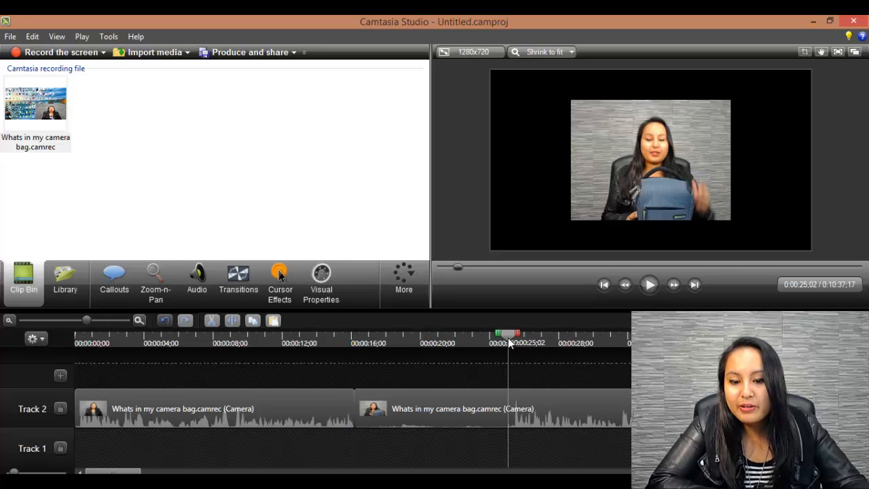
mouse_move(519, 415)
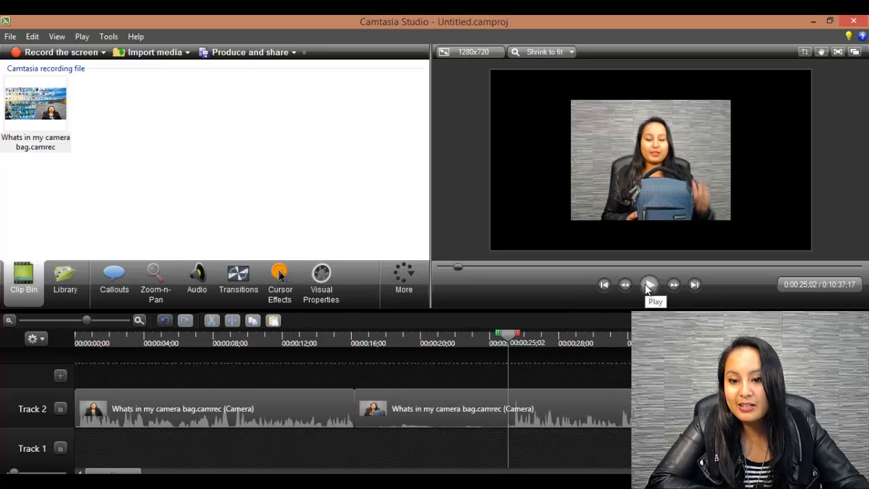
left_click(649, 284)
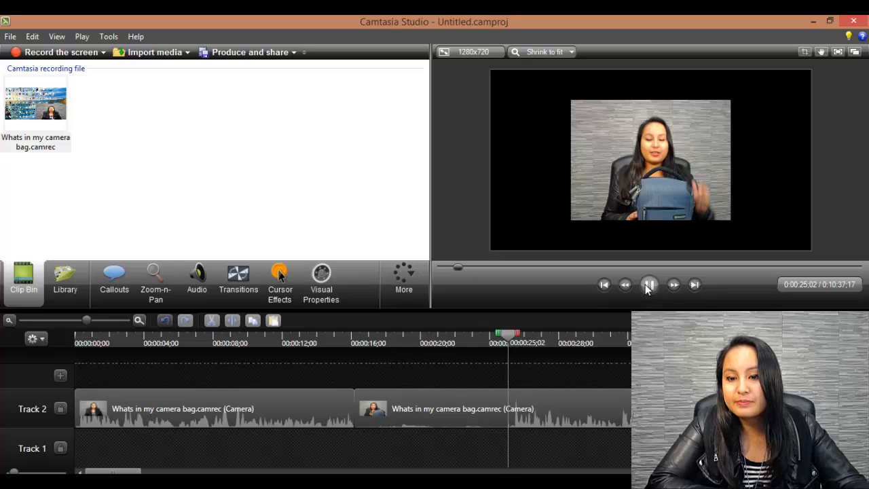
left_click(648, 285)
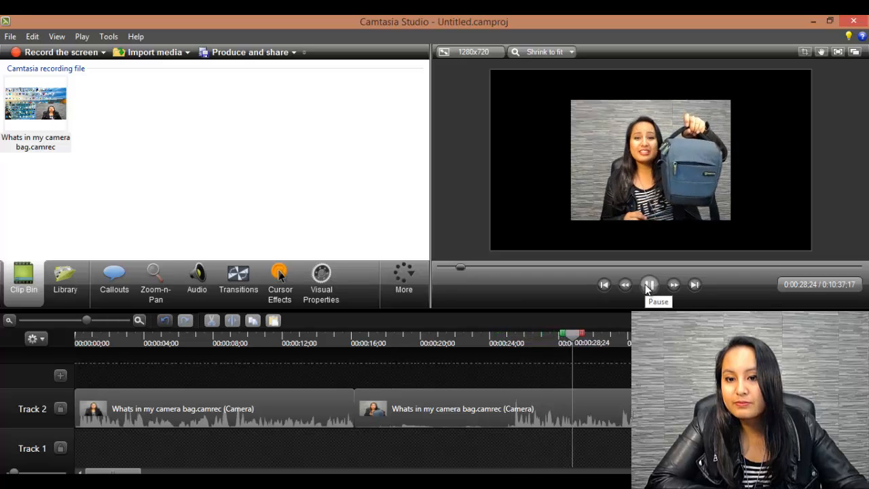
left_click(648, 285)
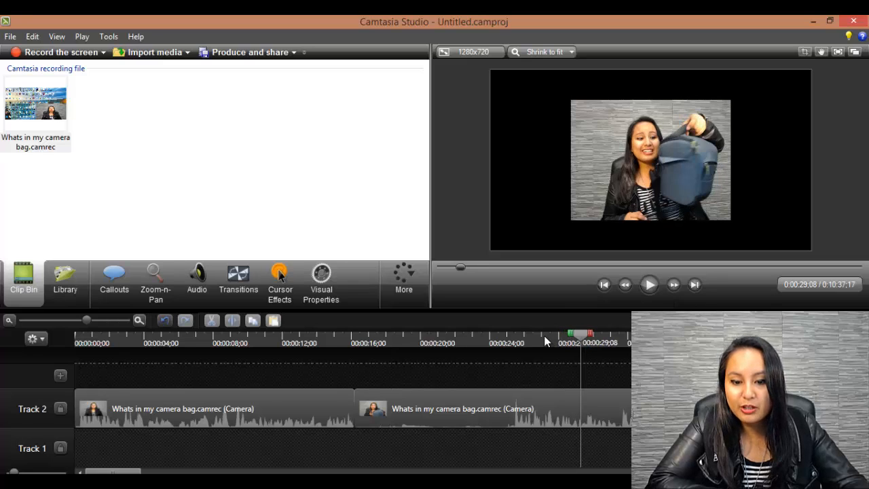
Replay across the first cut to find the next cut point near 0:00:25.
left_click(514, 333)
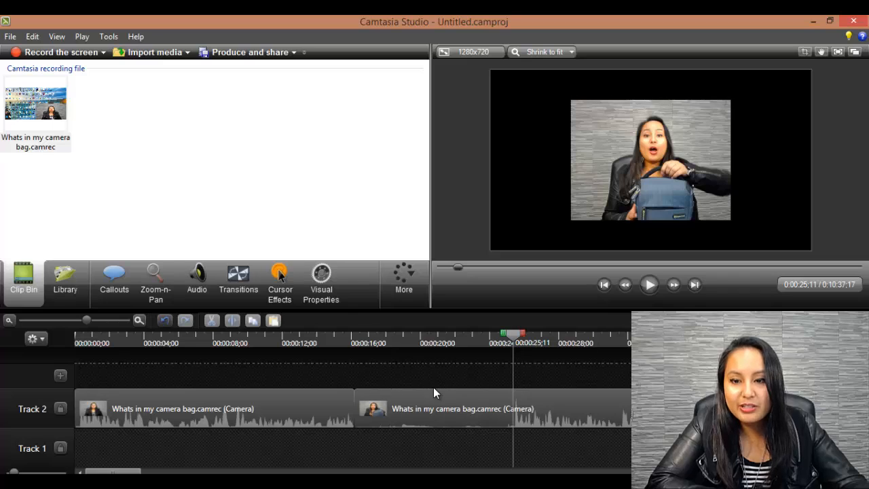
mouse_move(360, 349)
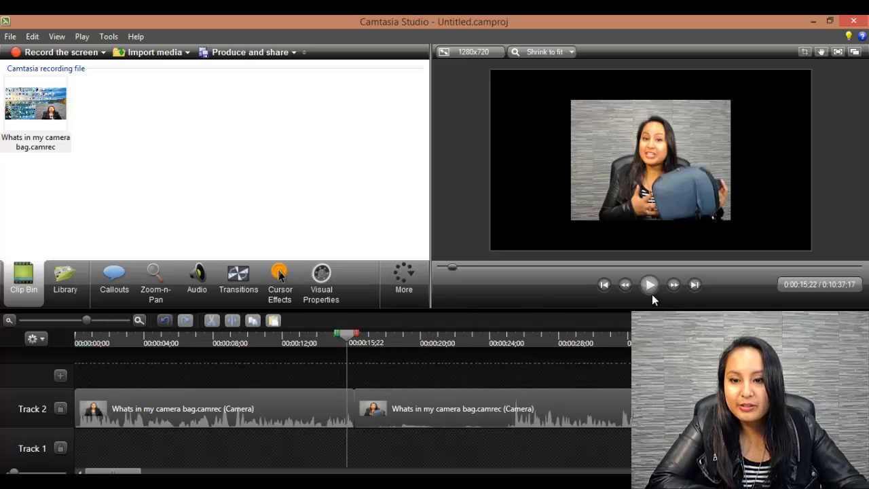
mouse_move(648, 284)
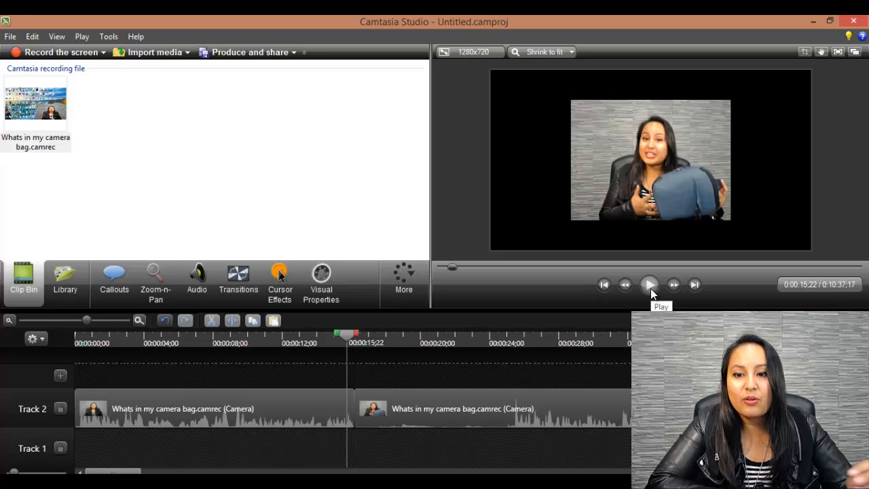
left_click(648, 284)
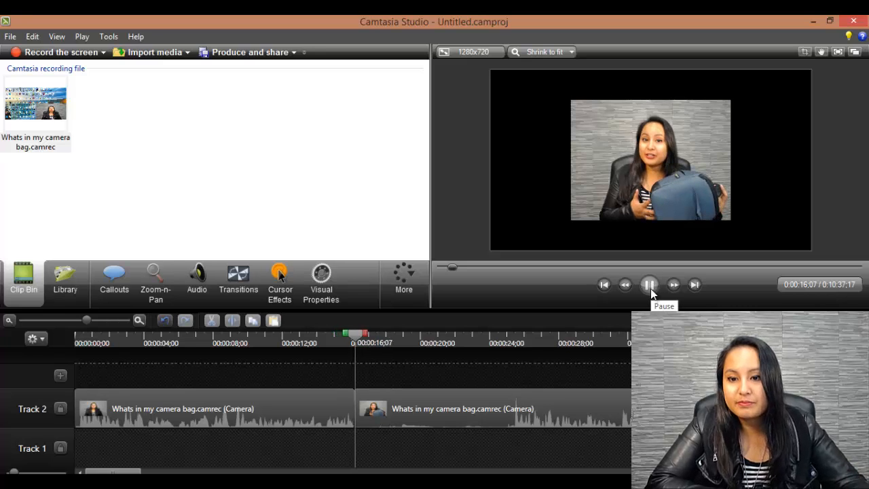
left_click(648, 285)
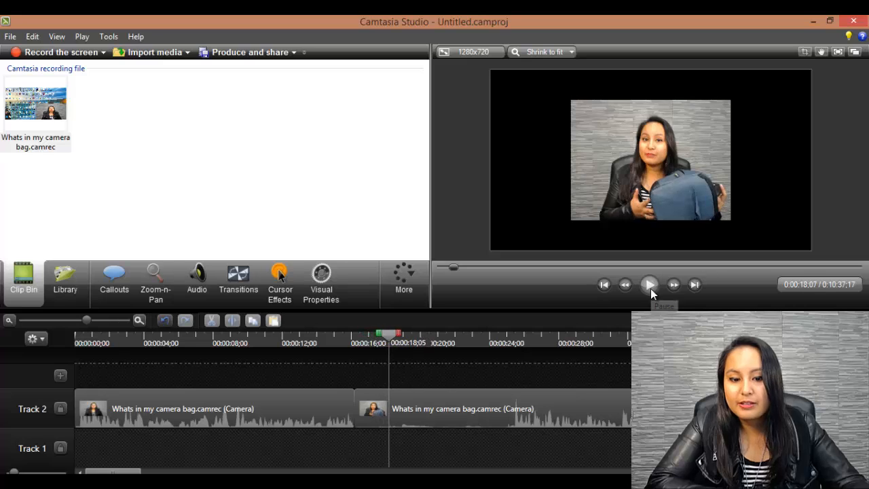
left_click(648, 284)
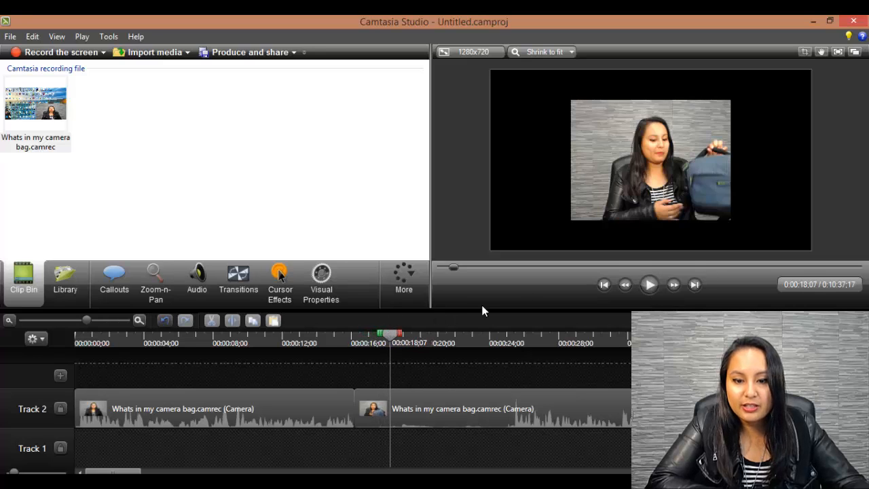
left_click(648, 284)
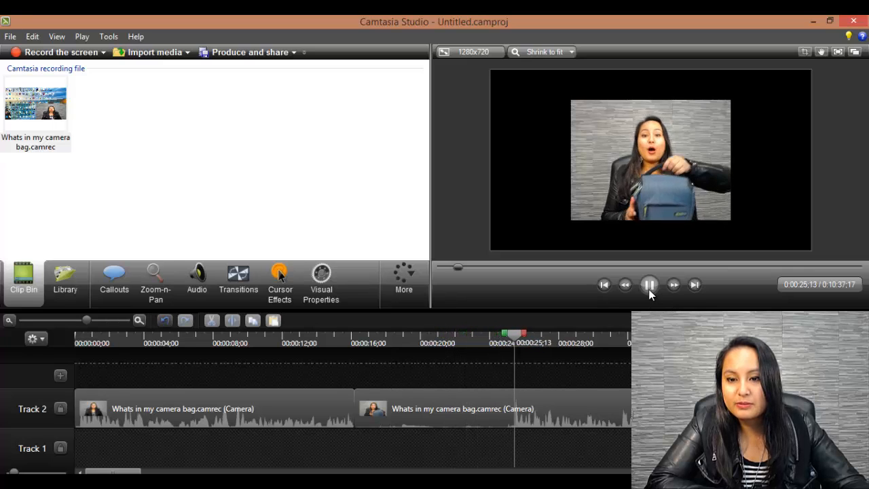
Split at 0:00:25;06, delete the 16–25 second piece and close the gap.
left_click(649, 284)
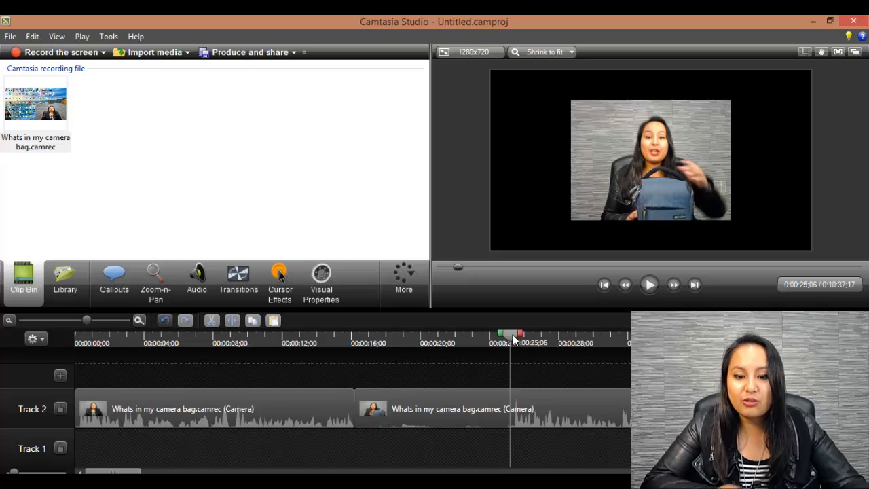
mouse_move(263, 366)
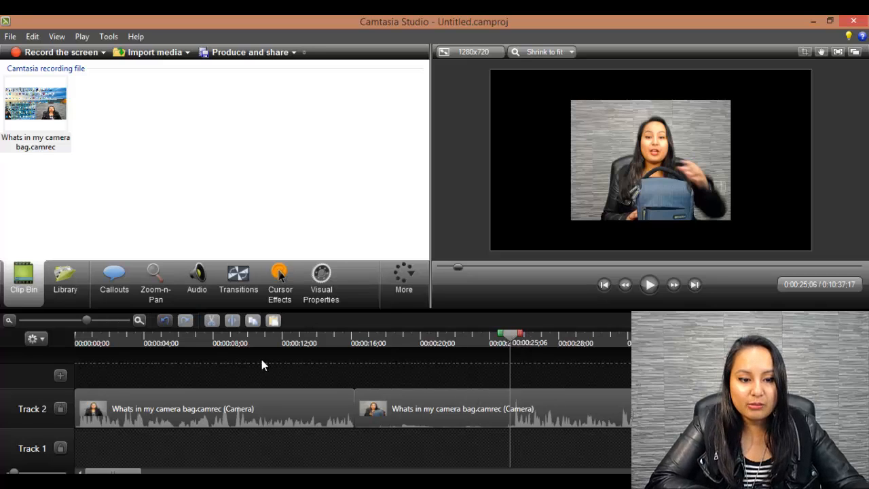
left_click(492, 407)
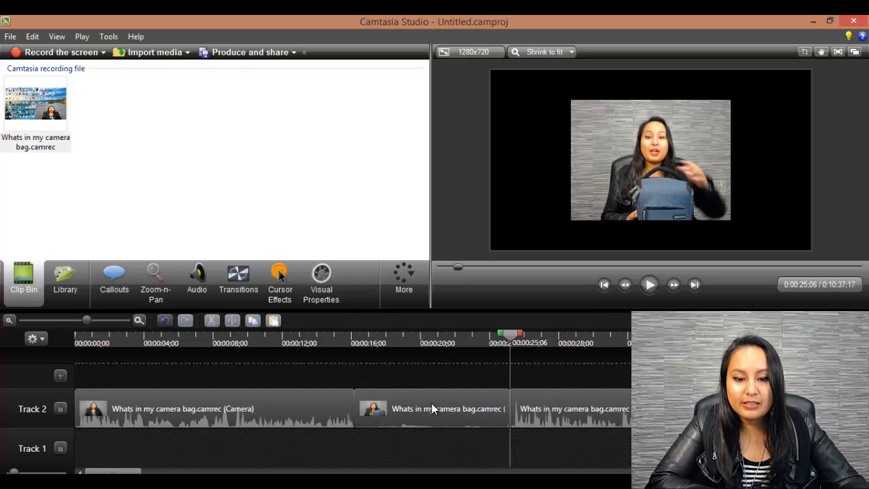
left_click(431, 408)
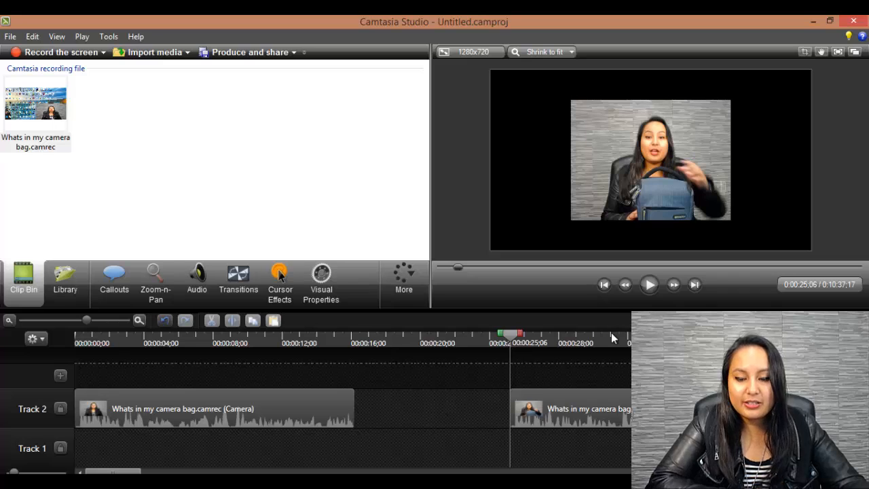
left_click(576, 408)
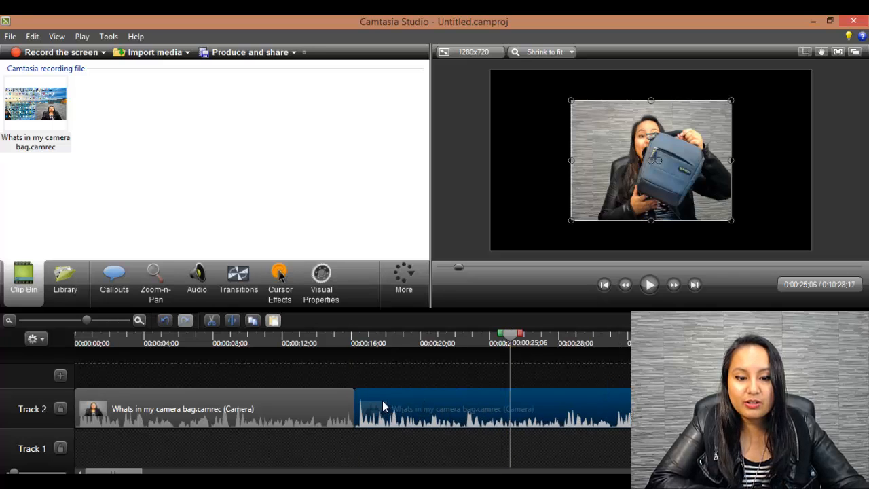
left_click(332, 333)
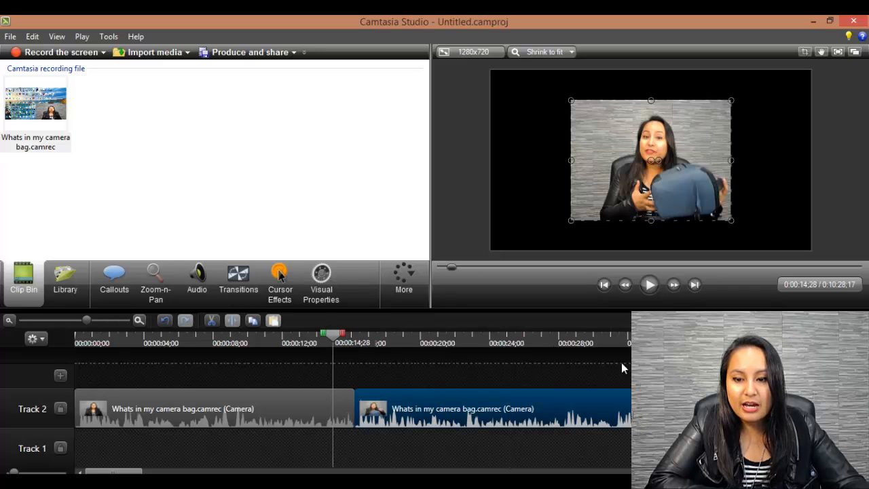
mouse_move(315, 406)
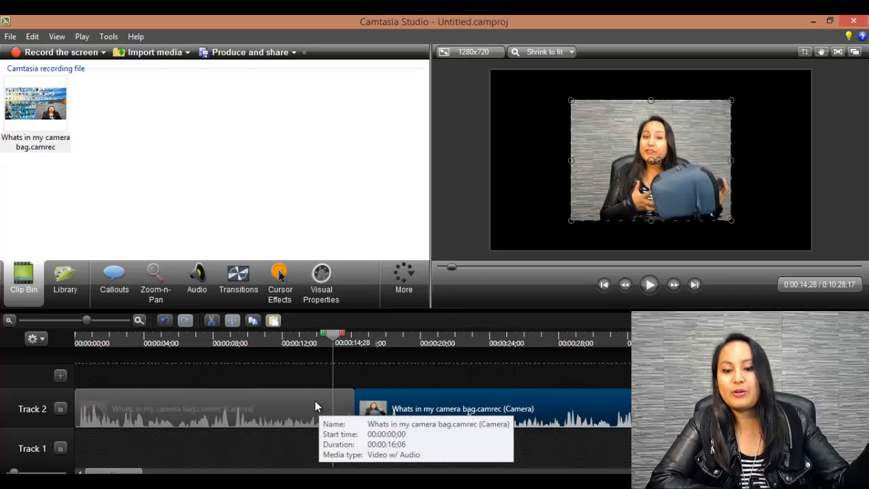
mouse_move(614, 340)
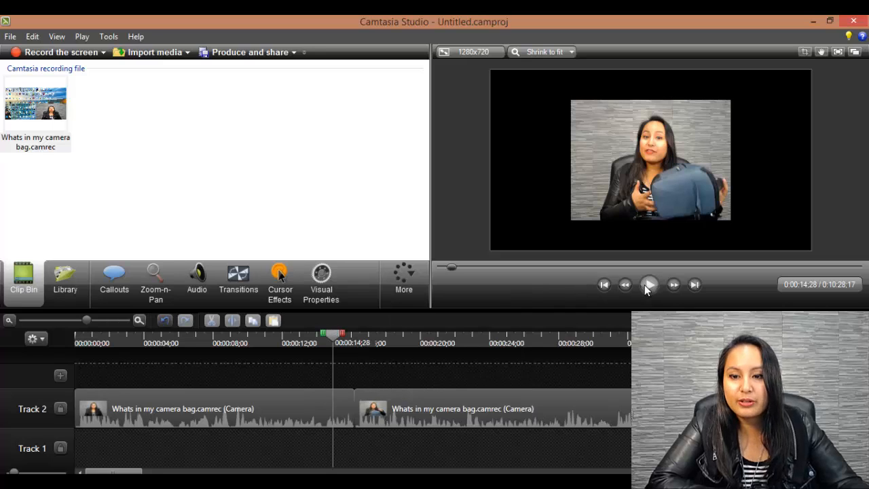
left_click(648, 284)
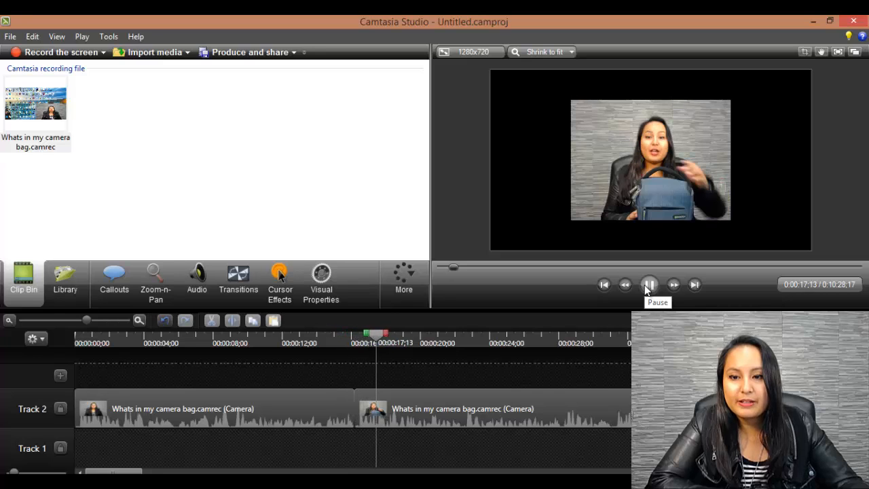
left_click(648, 285)
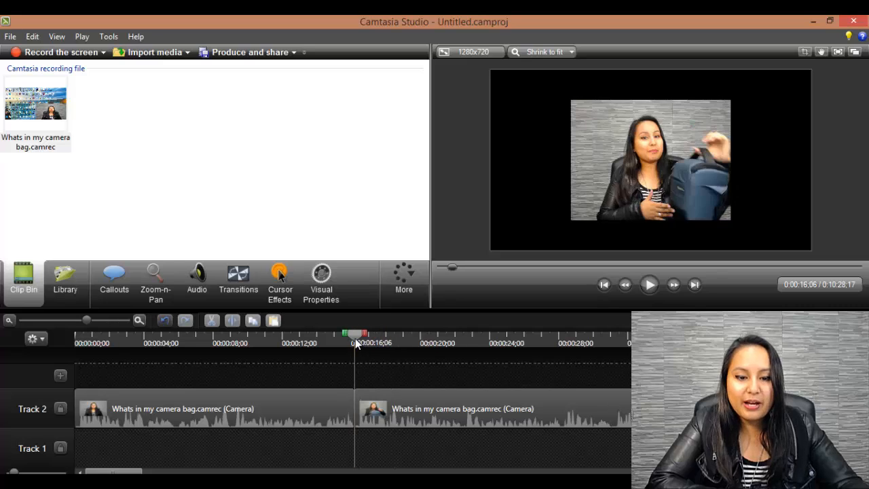
left_click(648, 284)
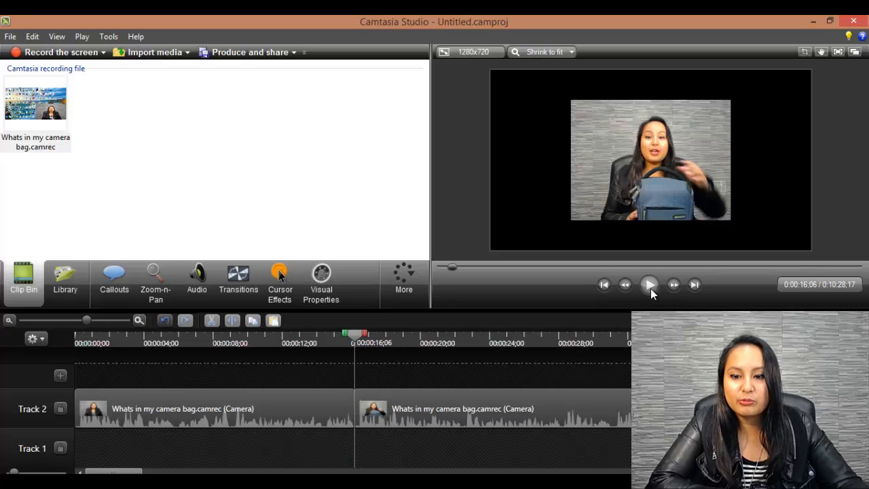
left_click(649, 285)
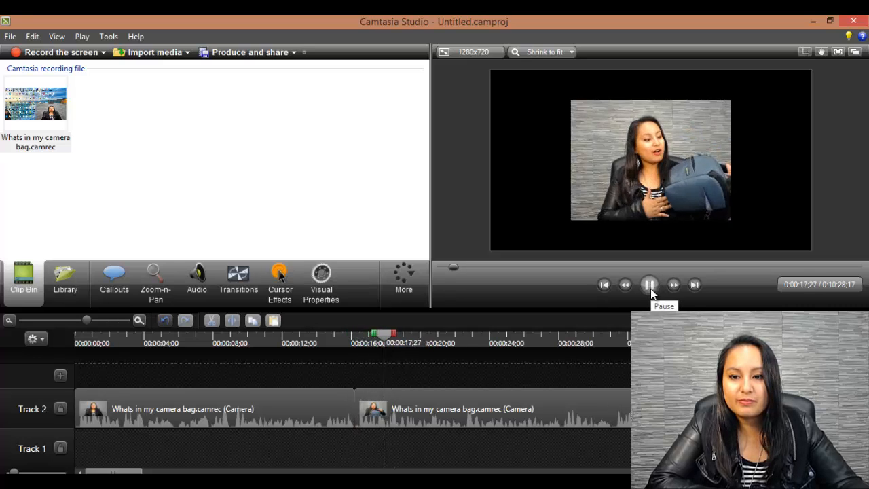
left_click(648, 284)
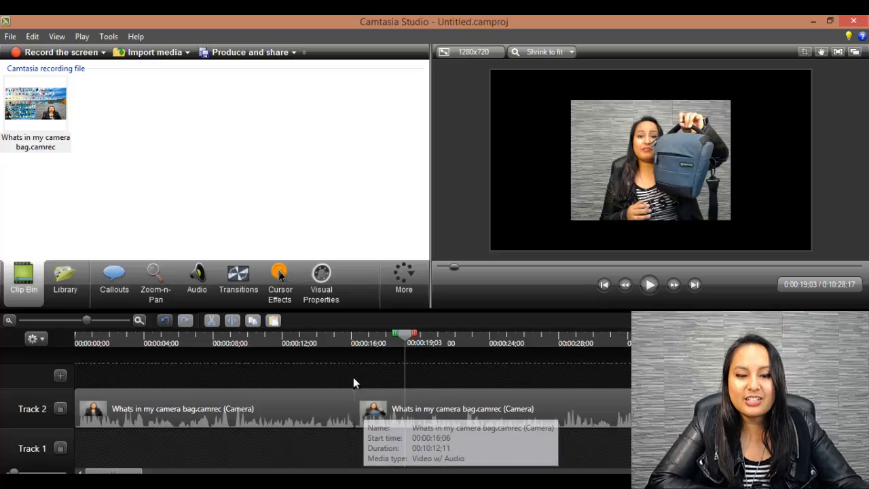
mouse_move(313, 458)
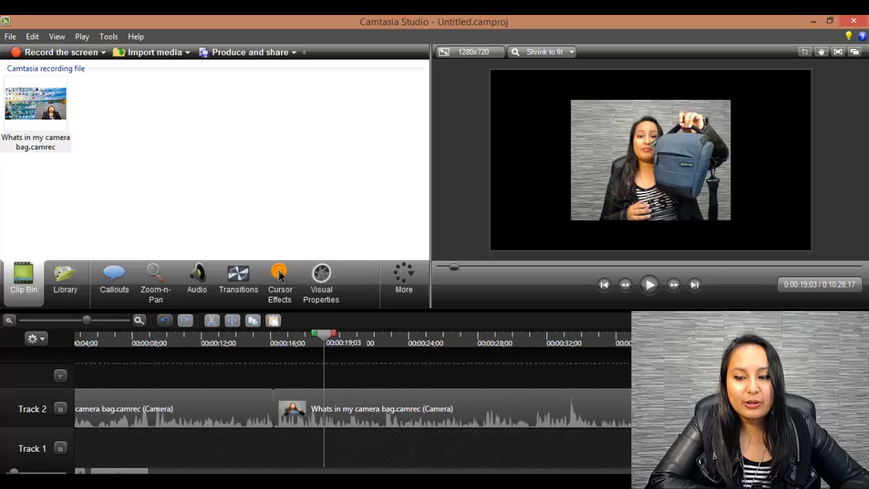
scroll("right", 3)
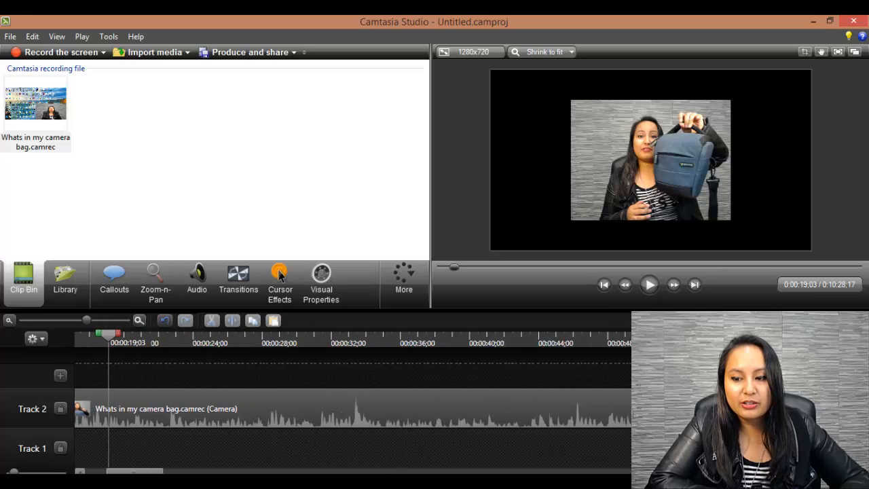
scroll("right", 3)
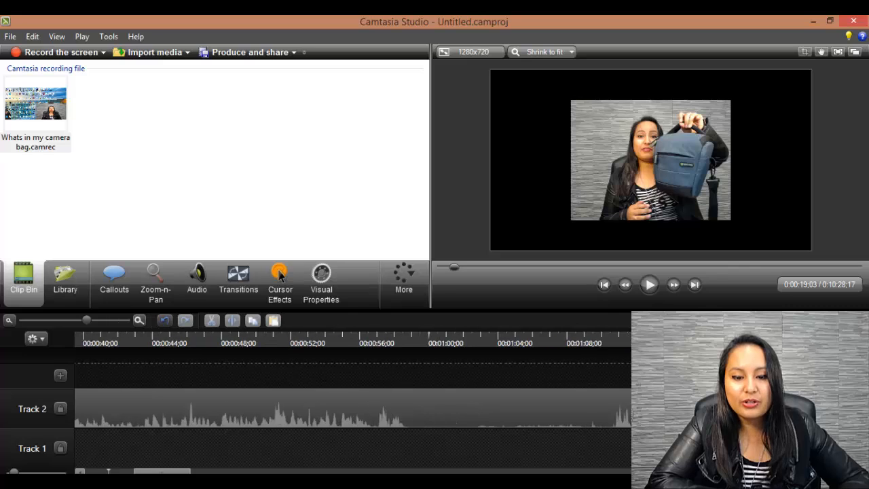
scroll("right", 3)
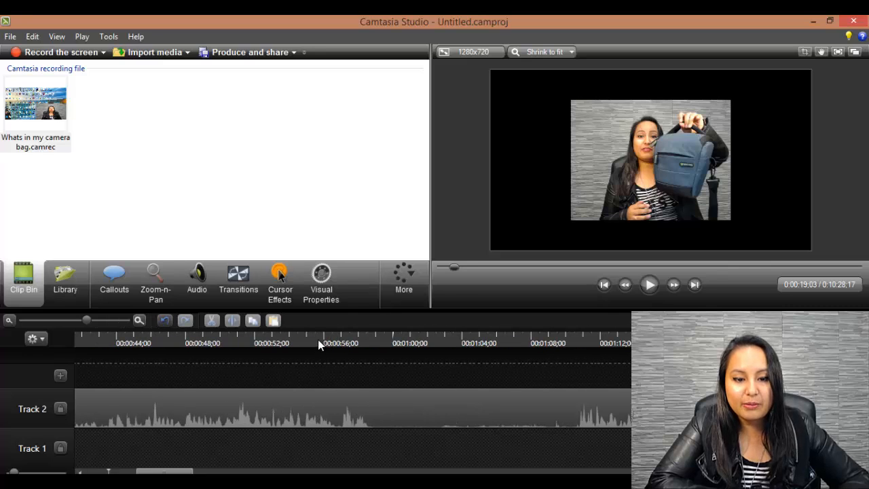
left_click(312, 334)
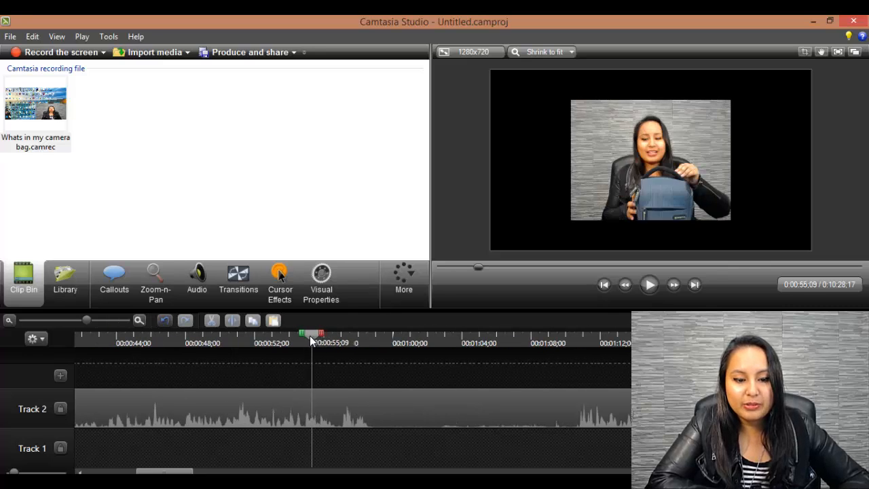
left_click(648, 284)
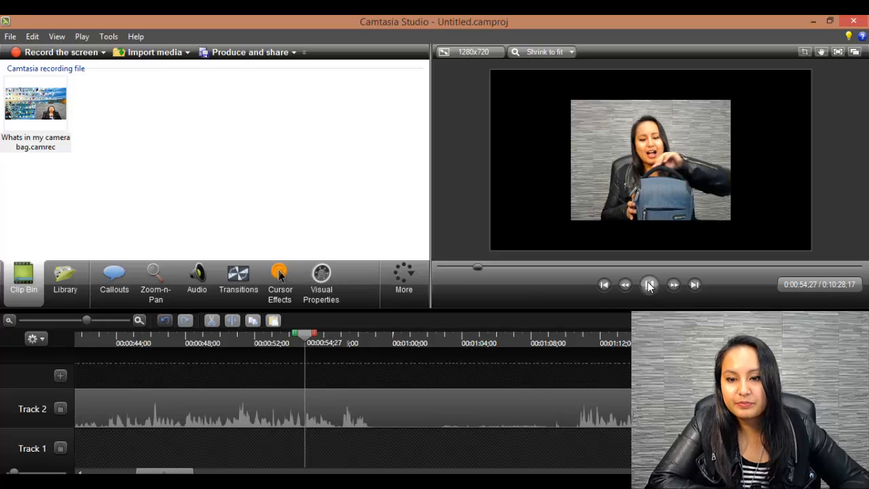
left_click(648, 285)
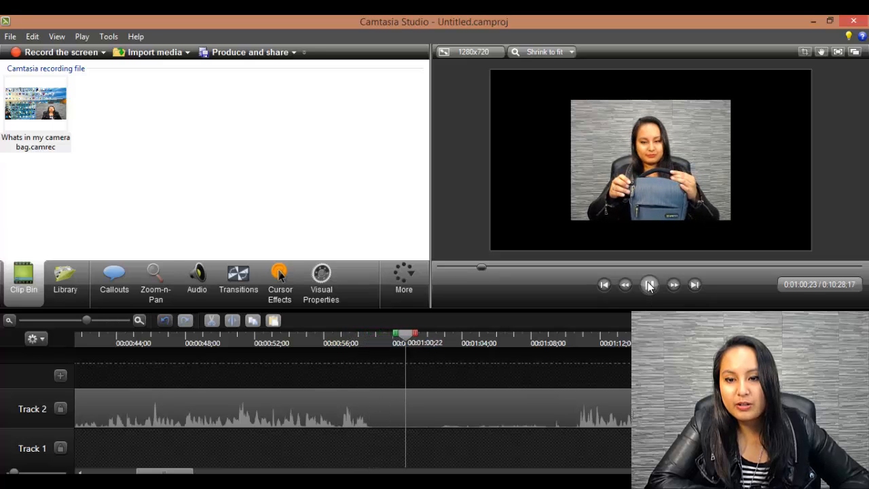
left_click(648, 285)
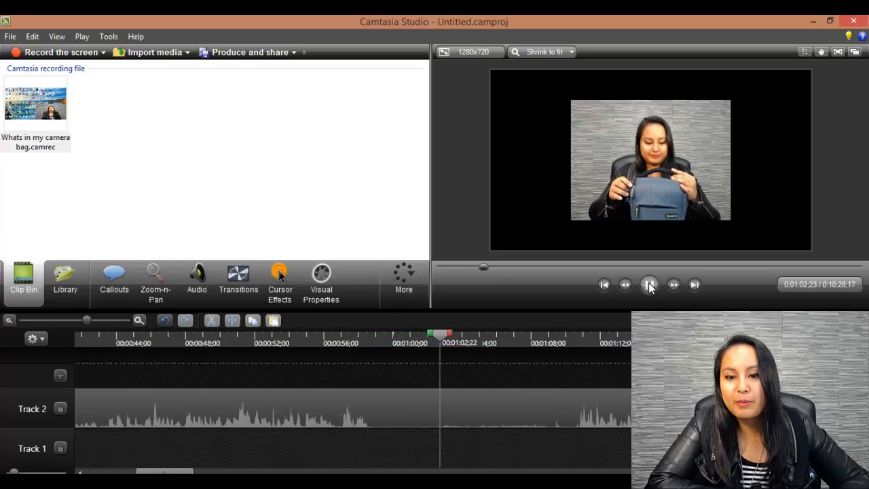
left_click(649, 285)
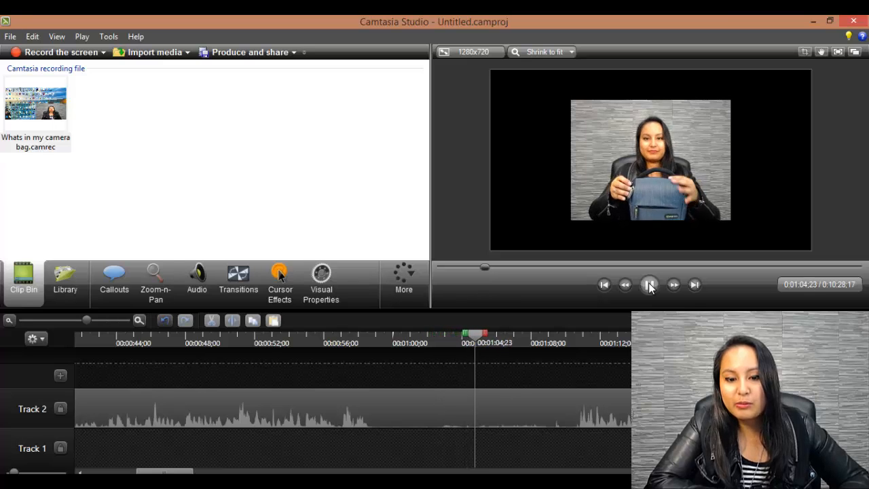
left_click(648, 285)
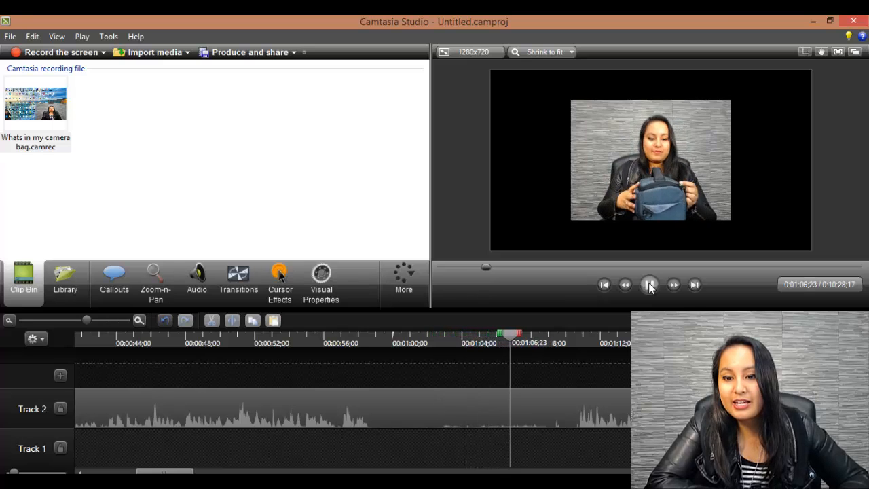
left_click(649, 284)
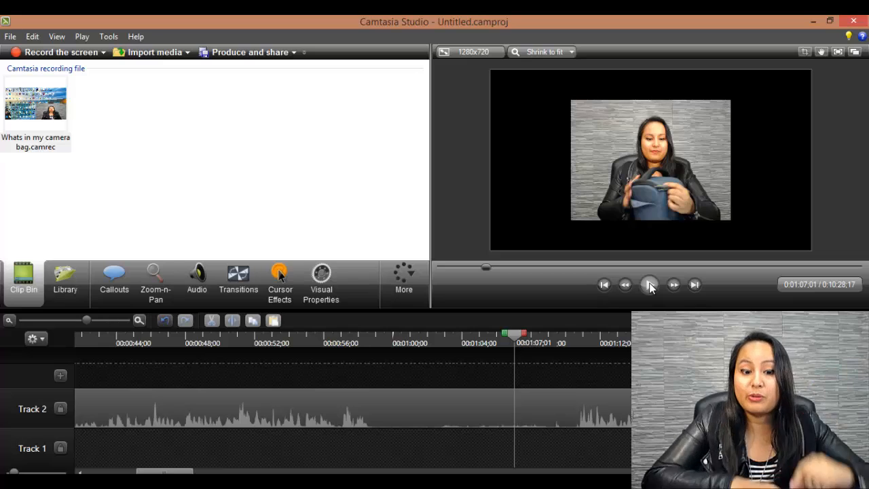
Cut the unwanted footage near one minute and slide later footage left on Track 2.
left_click(649, 285)
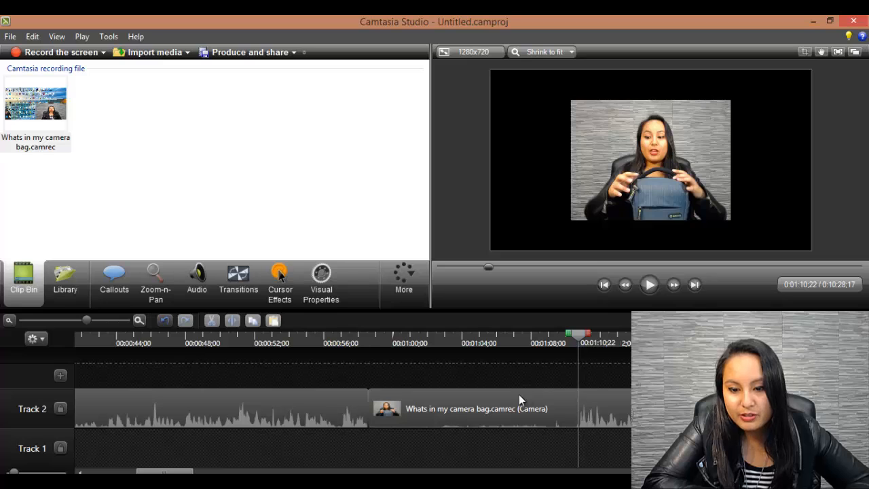
left_click(462, 408)
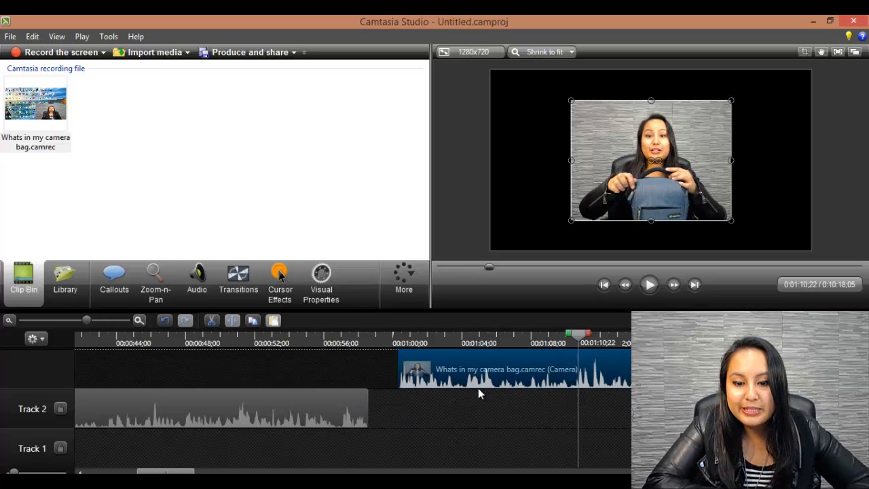
left_click_drag(505, 368, 499, 408)
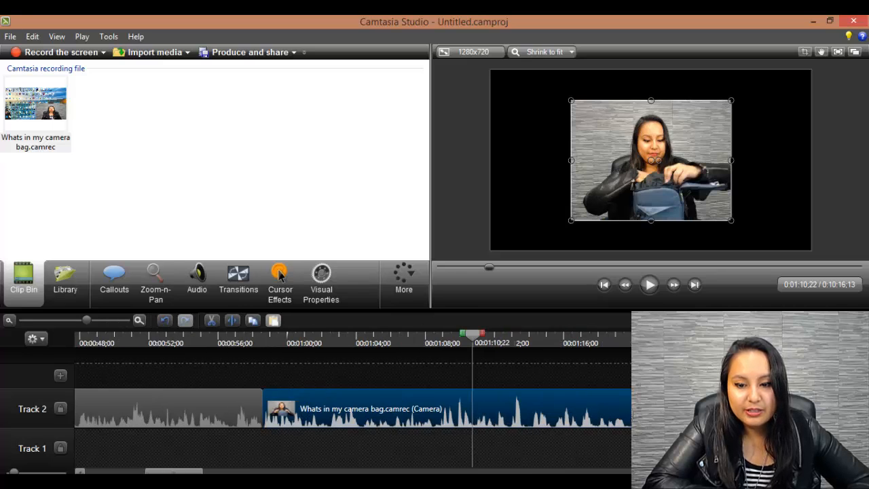
scroll("right", 3)
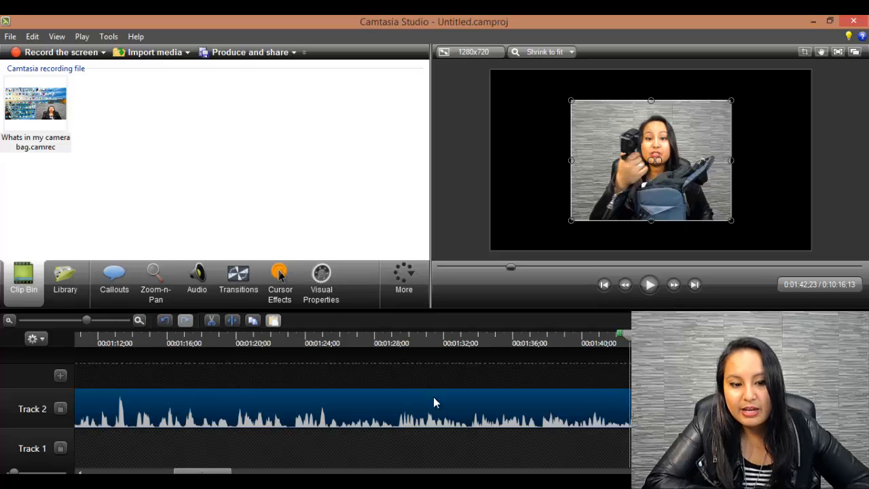
mouse_move(175, 401)
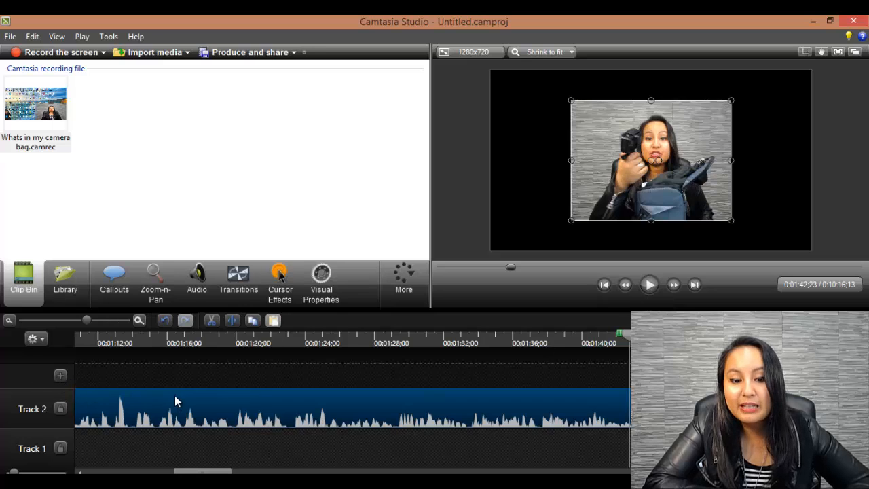
mouse_move(197, 451)
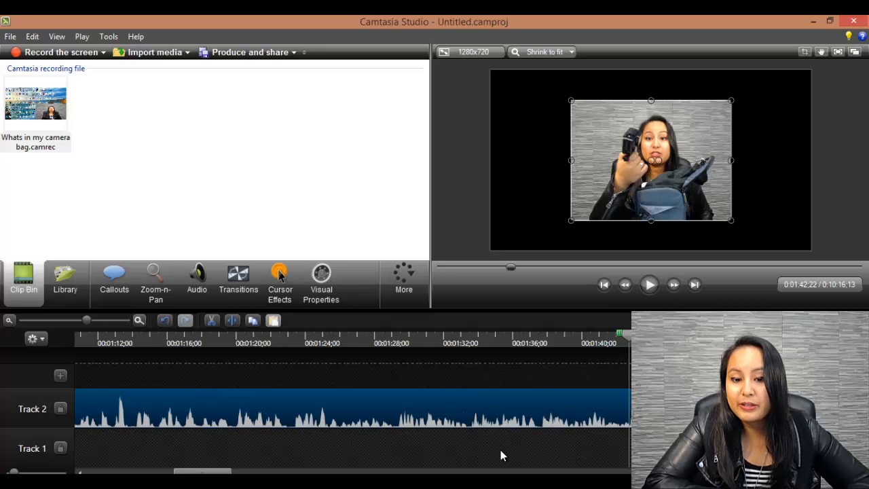
mouse_move(530, 411)
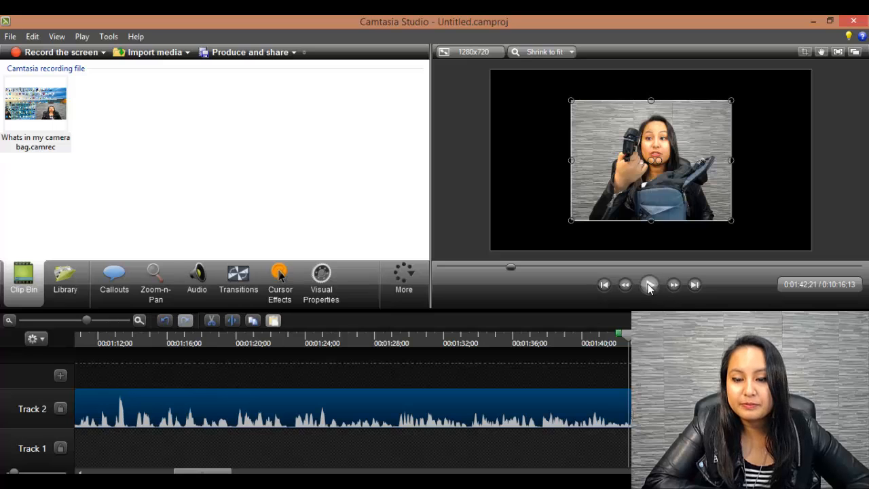
Preview near the end and trim the trailing footage so the project runs about 2:02.
left_click(649, 285)
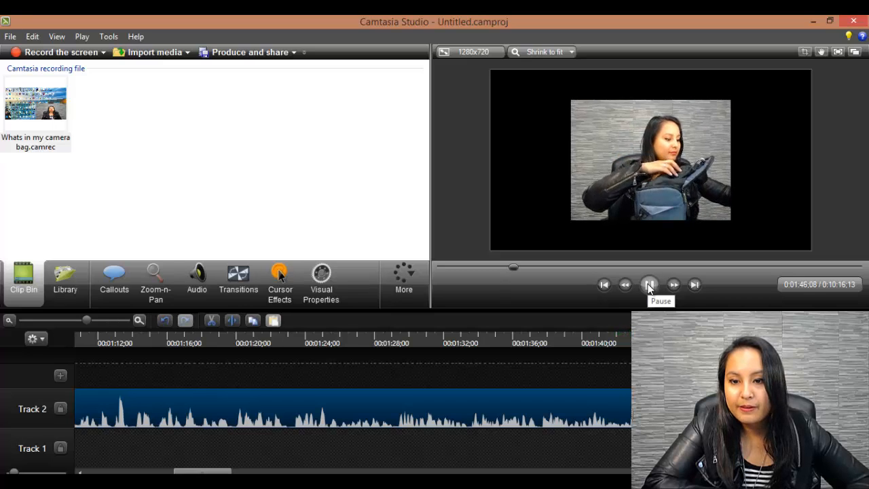
left_click(649, 284)
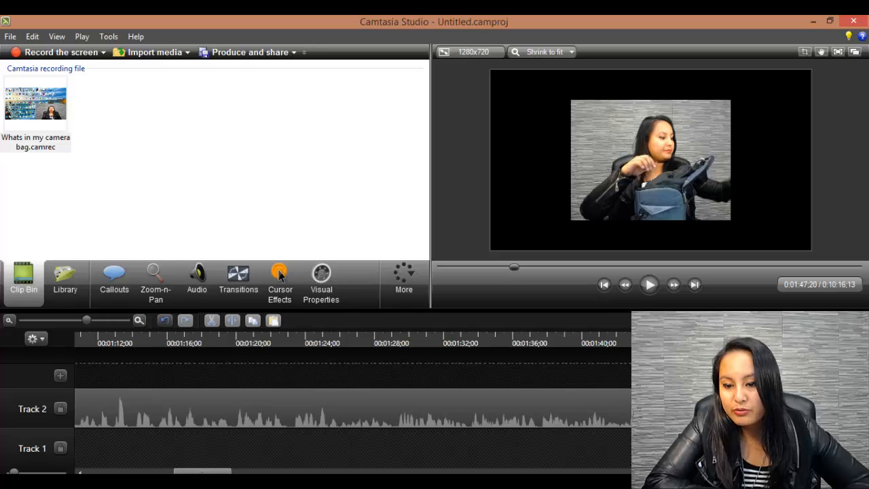
left_click(650, 160)
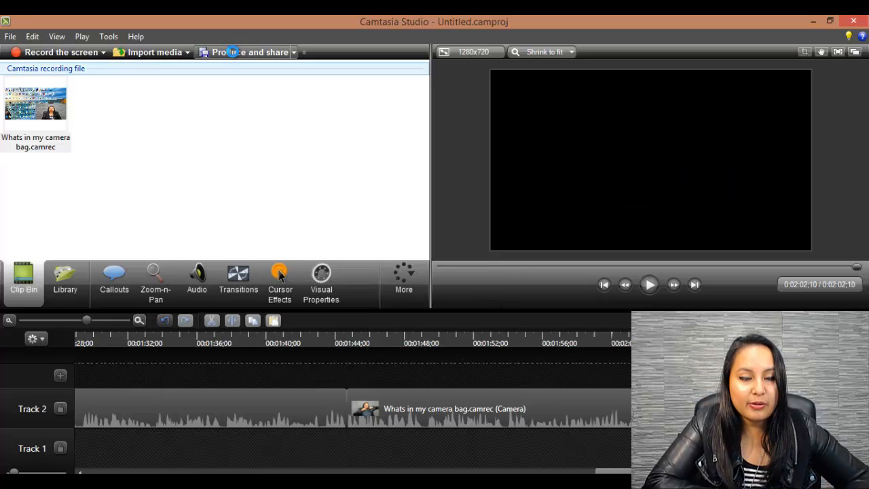
Start the Production Wizard and name the production 'Jumpcut Test'.
left_click(560, 139)
type("Jumpcut T")
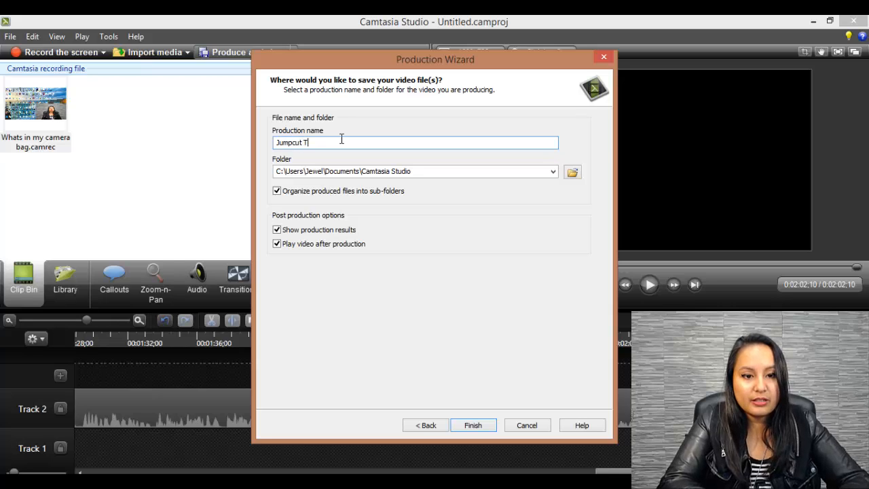
type("est")
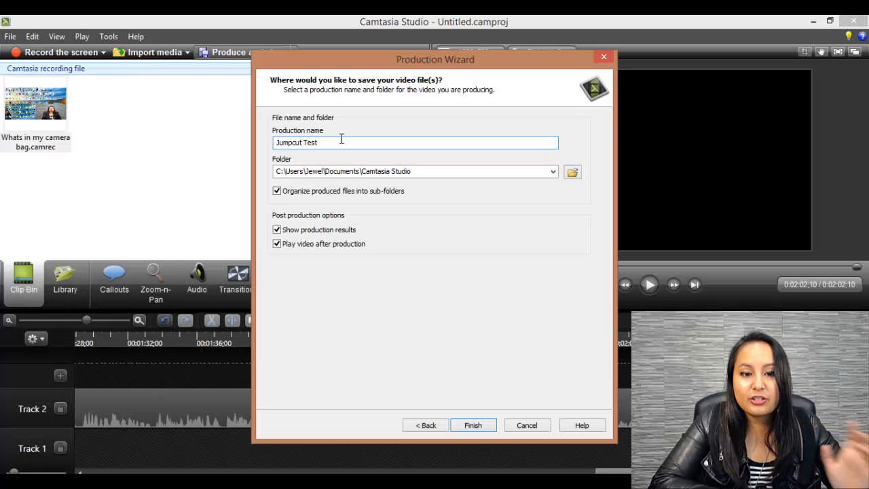
mouse_move(454, 305)
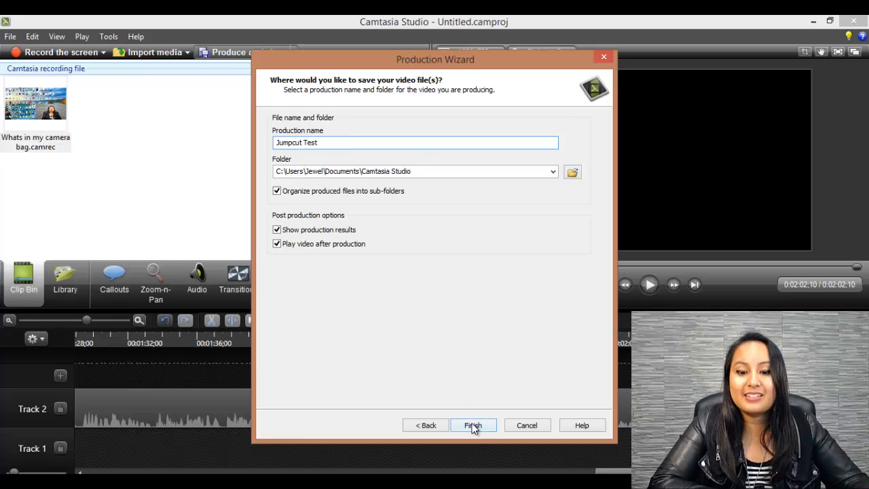
Finish the Production Wizard to begin rendering the Jumpcut Test video.
left_click(473, 425)
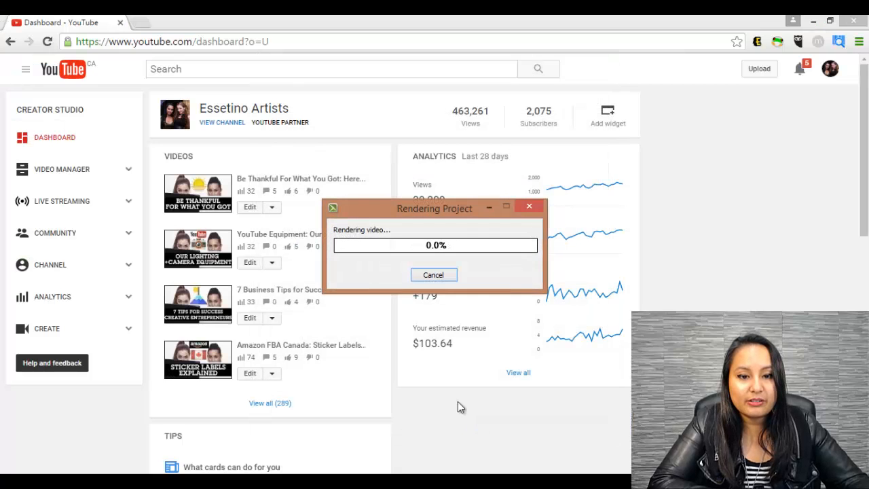
mouse_move(411, 288)
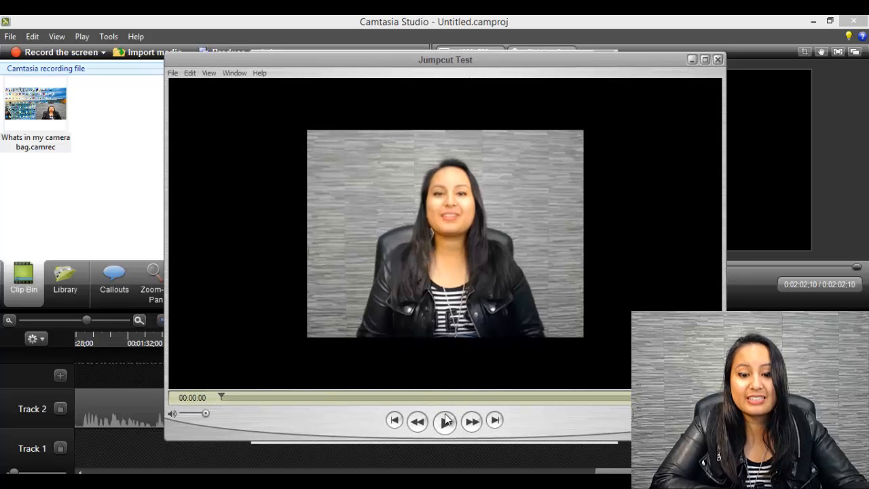
Play, pause and resume the Jumpcut Test video, stopping at about one minute.
left_click(445, 421)
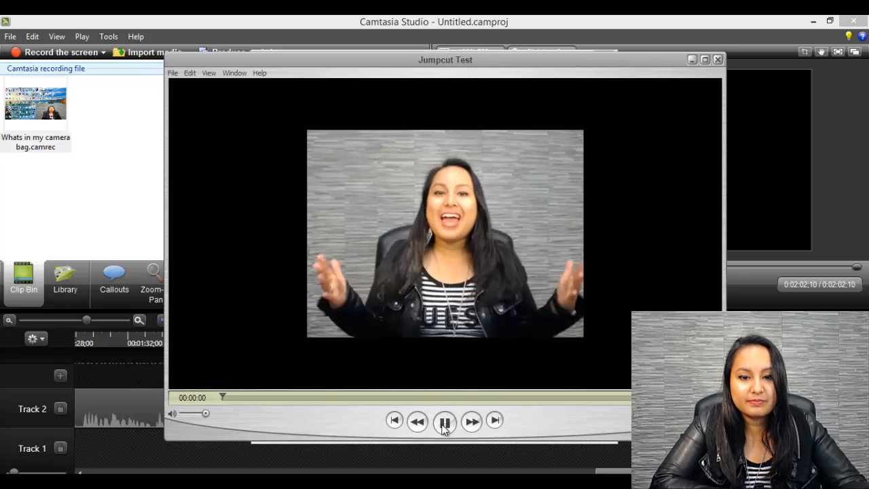
left_click(445, 421)
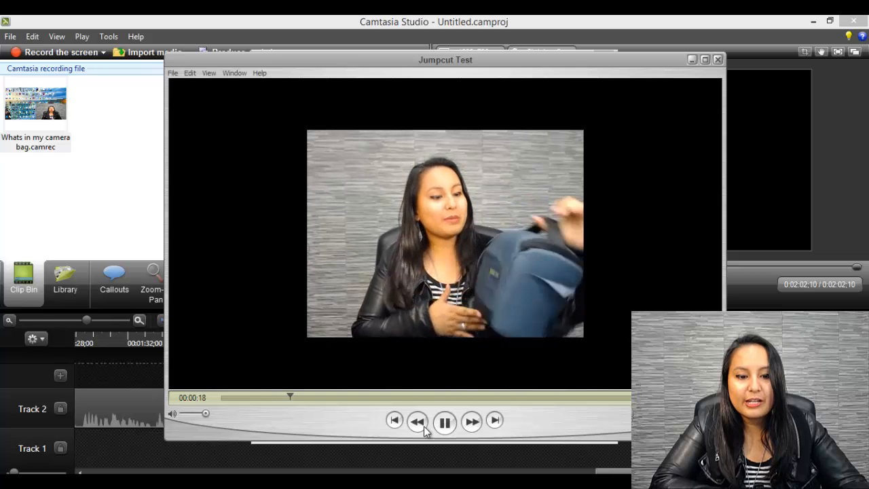
left_click(445, 421)
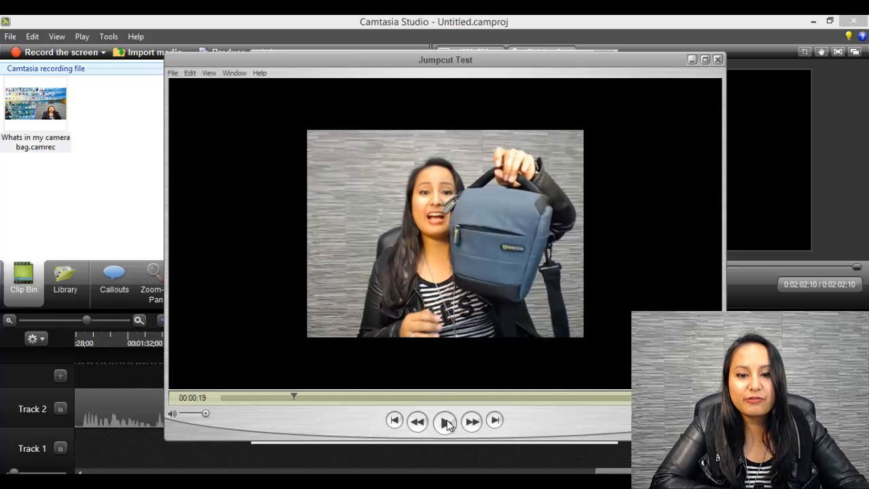
left_click(444, 421)
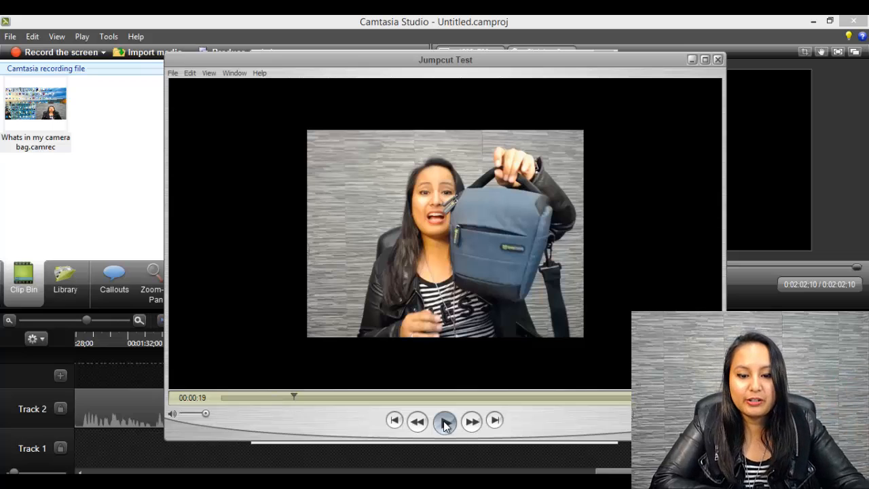
left_click(444, 420)
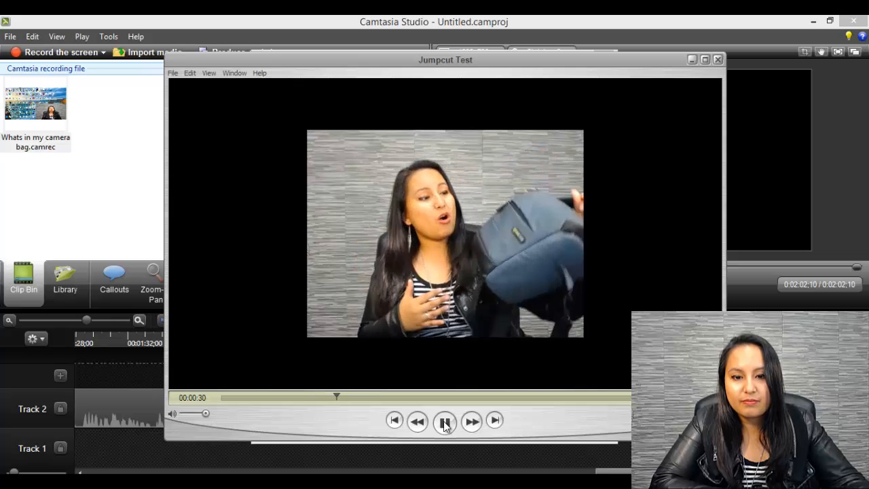
left_click(444, 420)
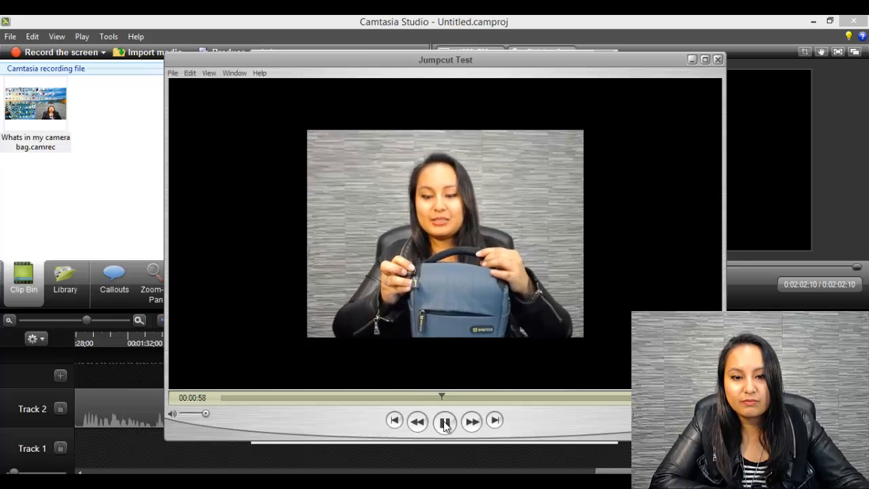
left_click(445, 421)
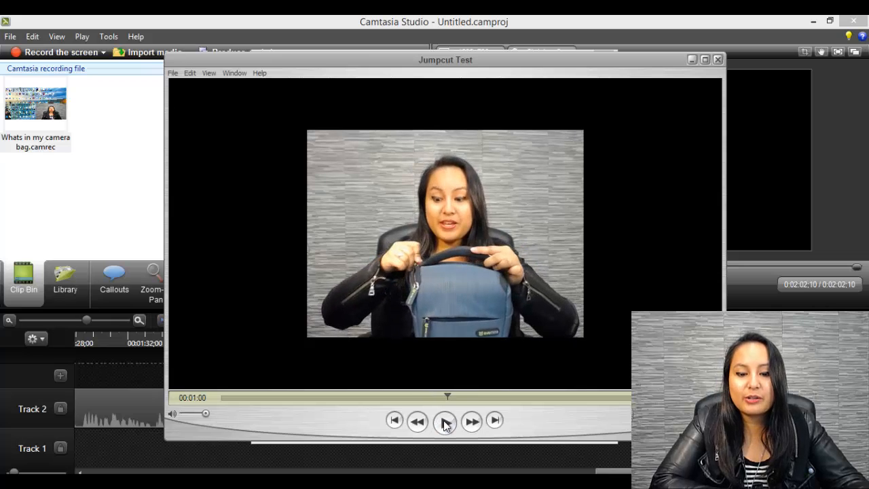